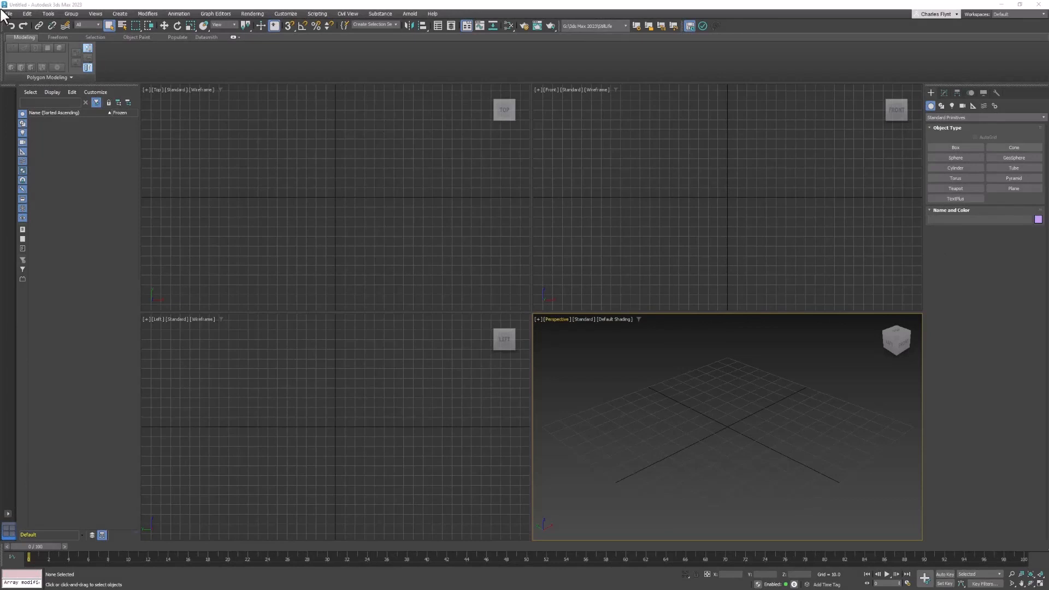
Step: Launch Set Active Project from the File menu to get the folder chooser
left_click(8, 13)
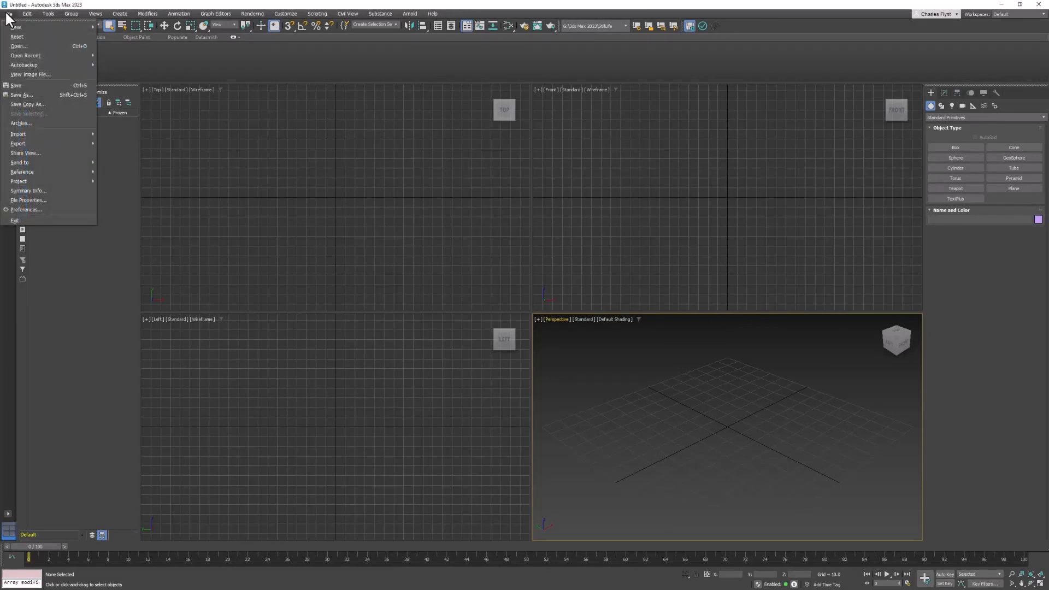
mouse_move(16, 85)
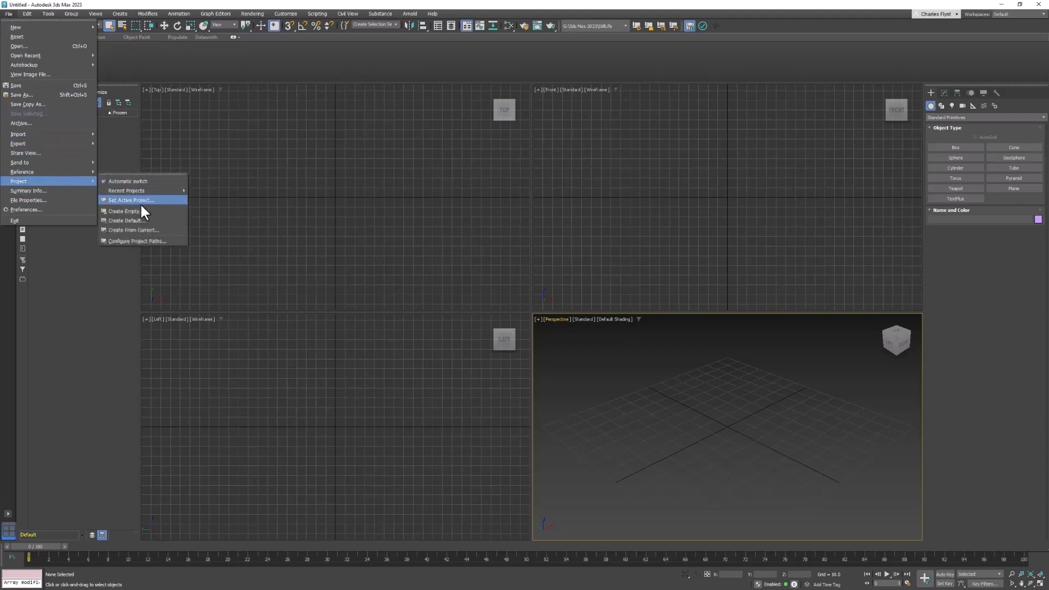
left_click(130, 200)
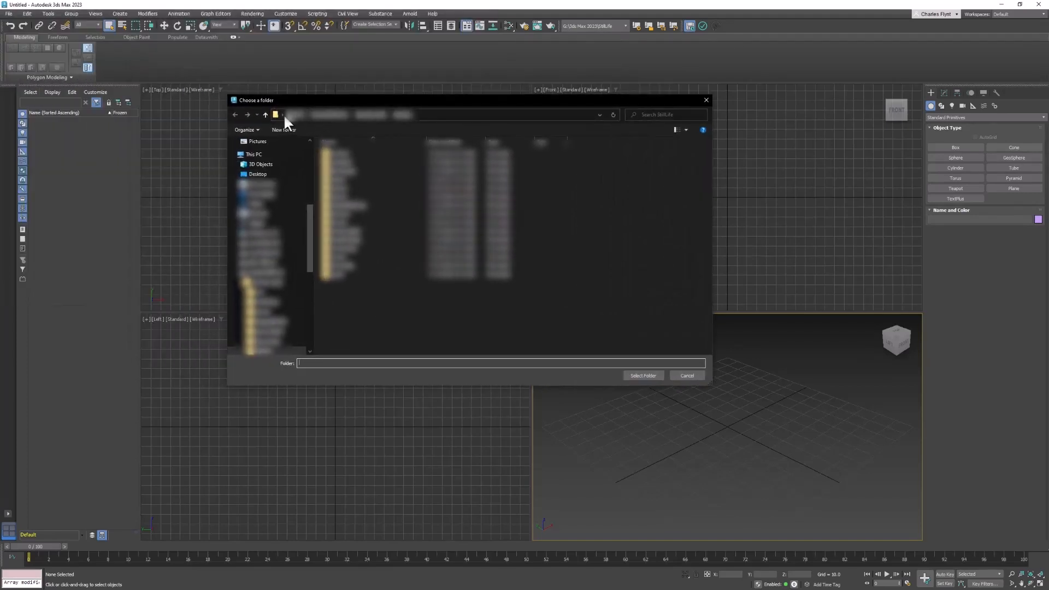
Step: Create a new StillLife folder on the Desktop and select it as the active project
left_click(254, 154)
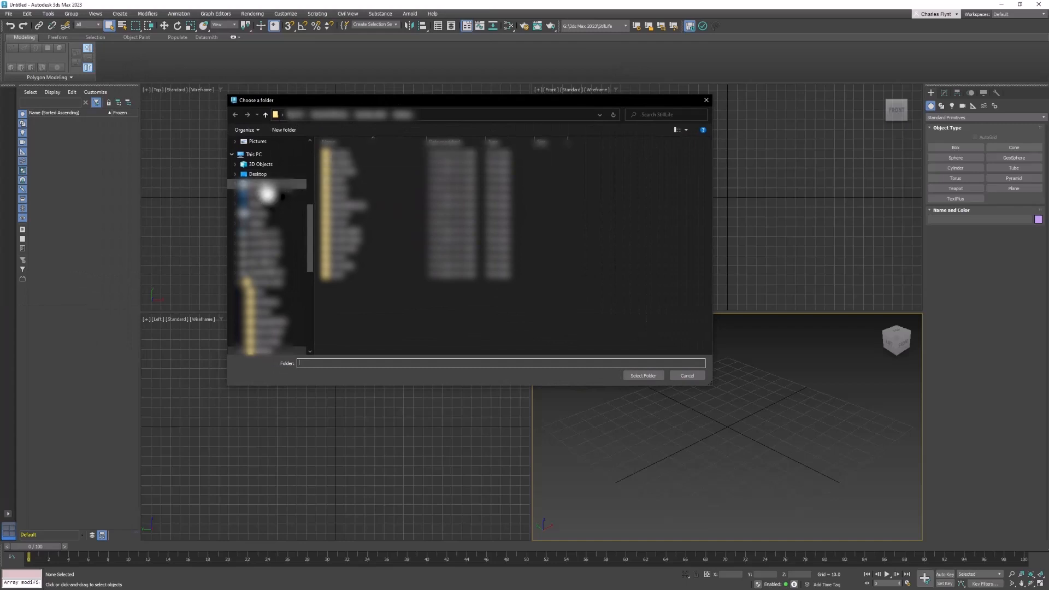
left_click(258, 173)
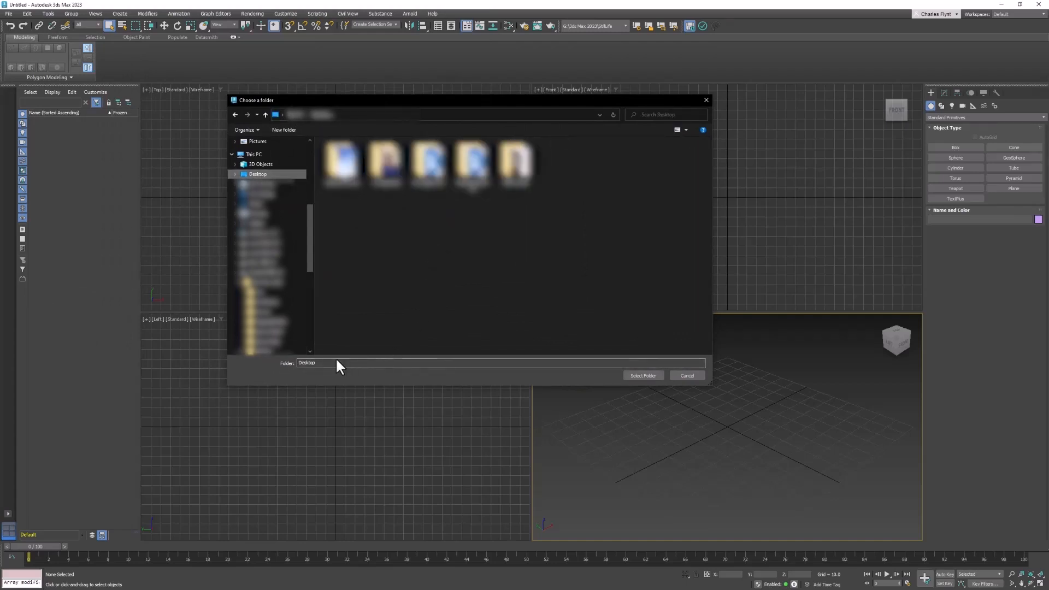
left_click(332, 363)
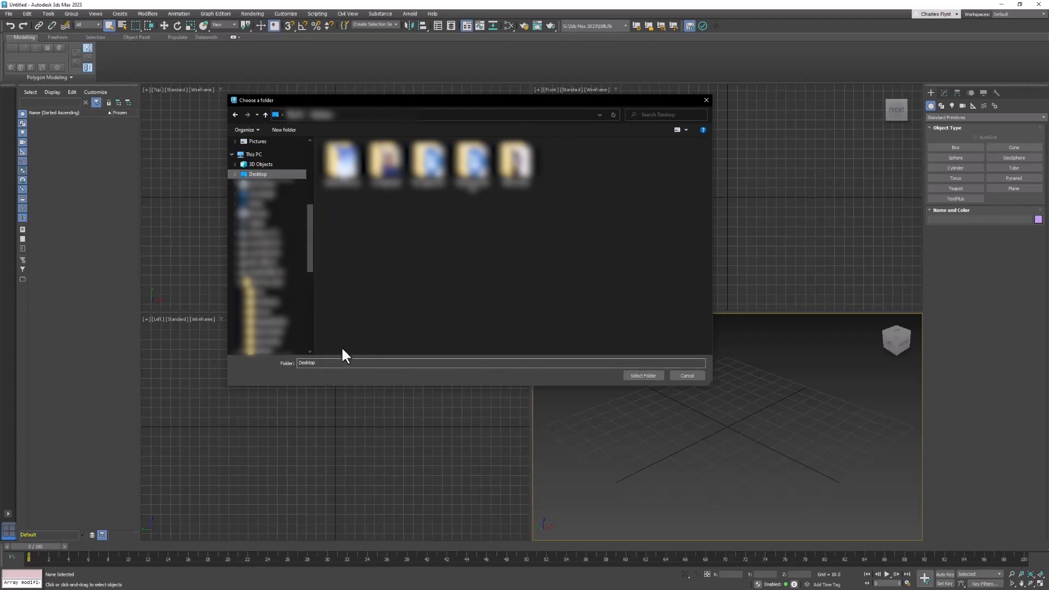
mouse_move(420, 107)
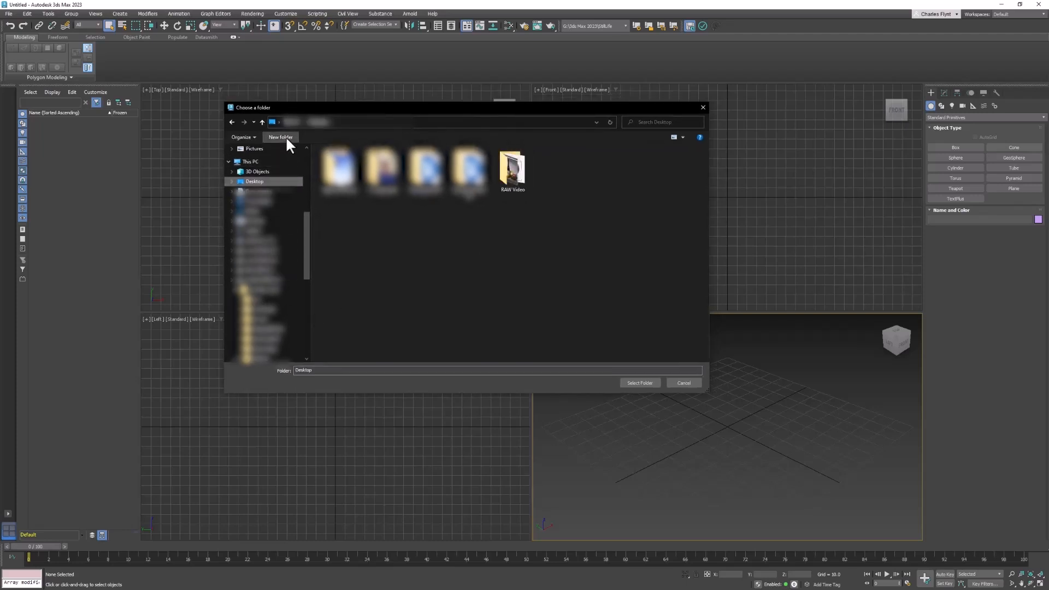
left_click(281, 138)
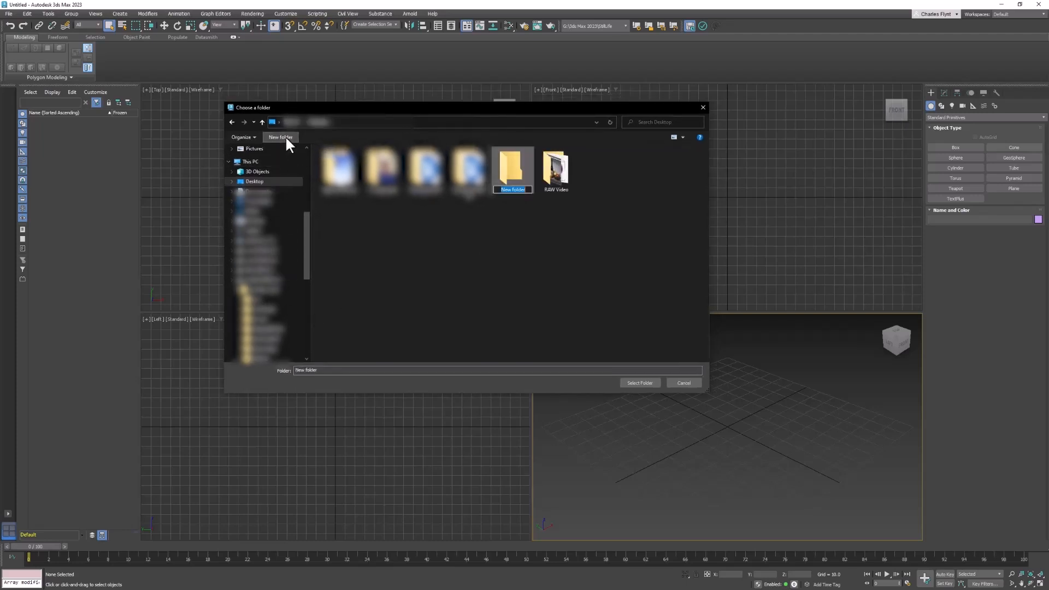
type("StillLife")
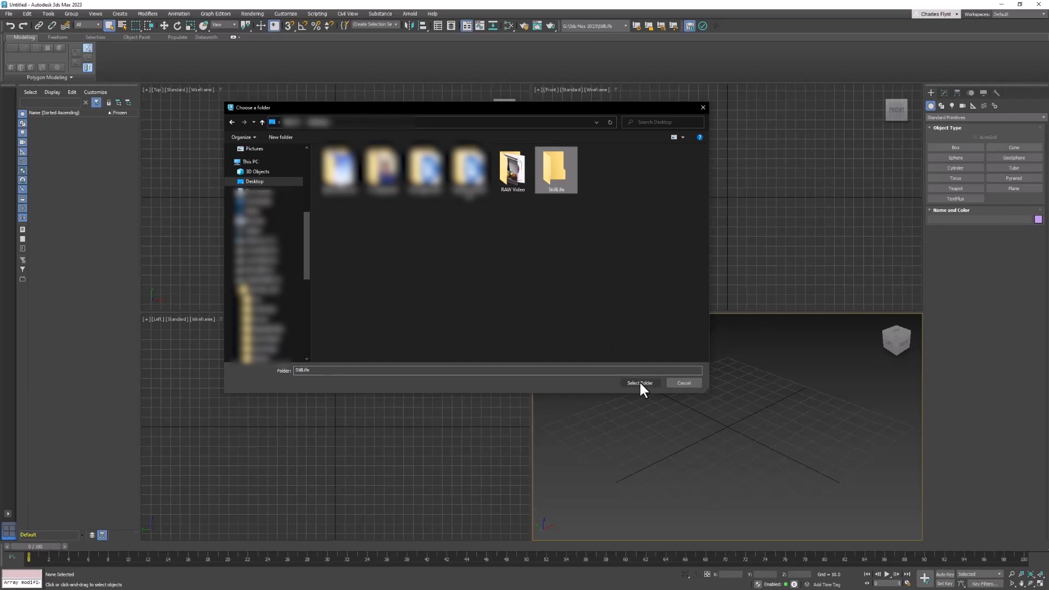
left_click(639, 383)
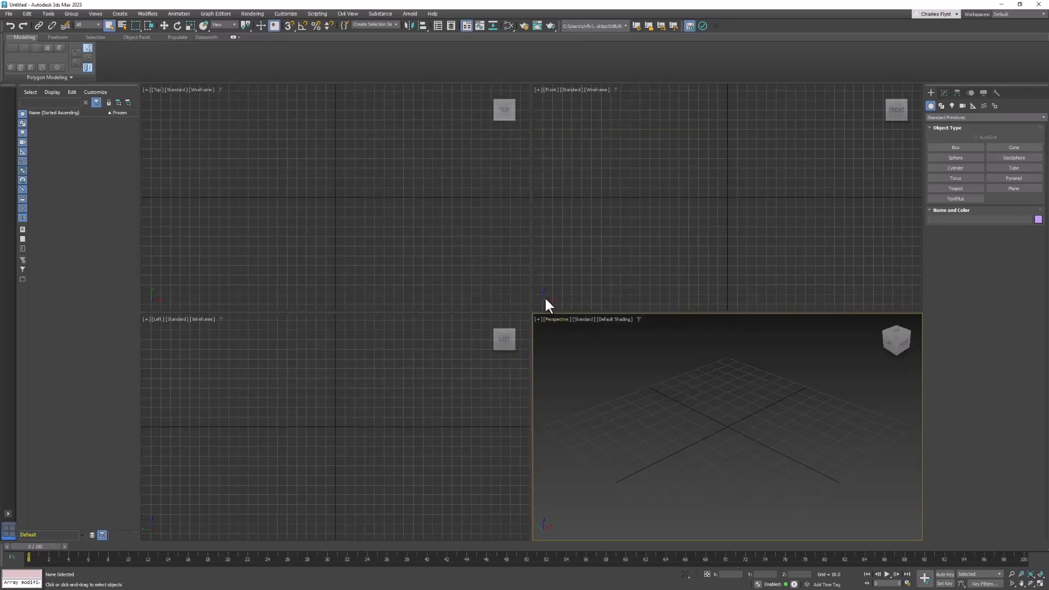
mouse_move(654, 230)
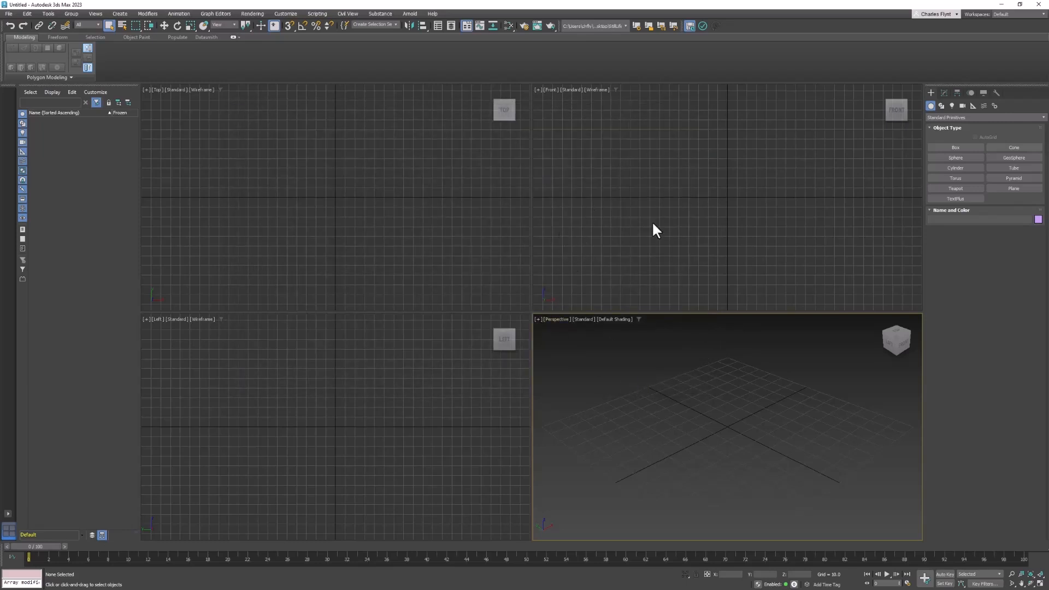
mouse_move(428, 209)
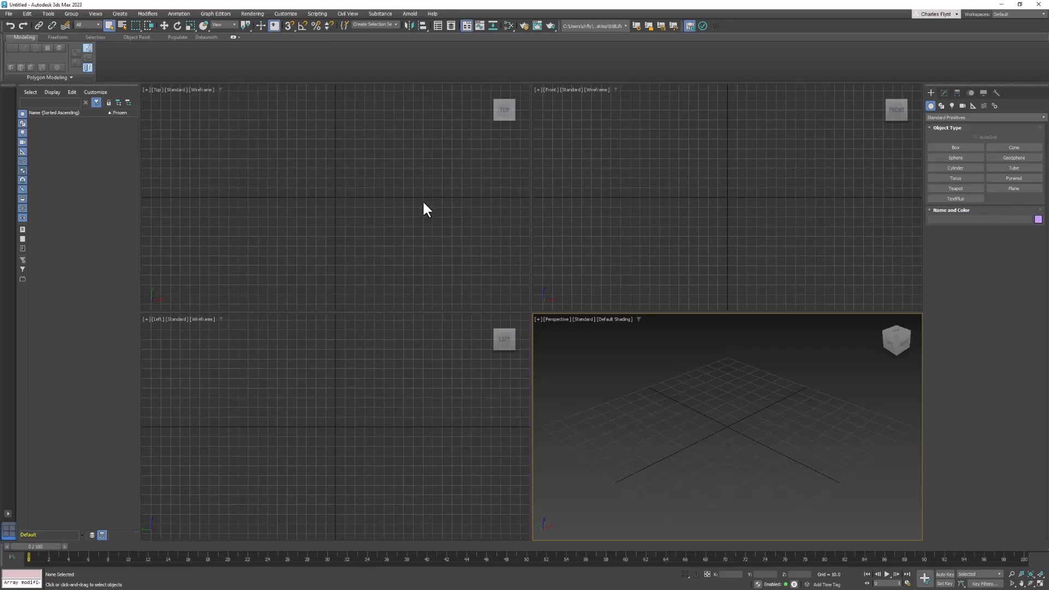
mouse_move(731, 205)
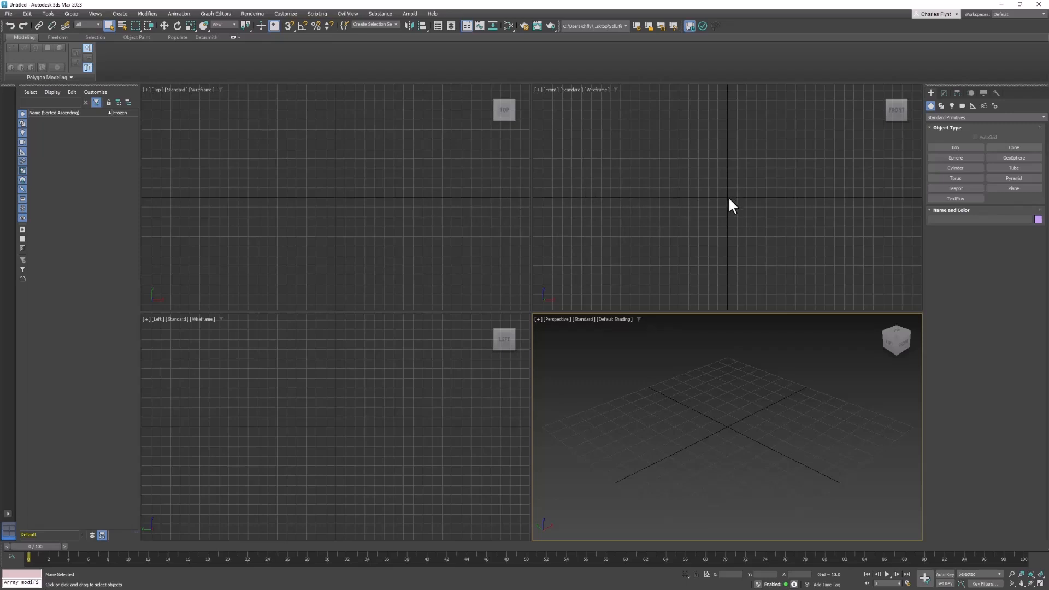
mouse_move(750, 445)
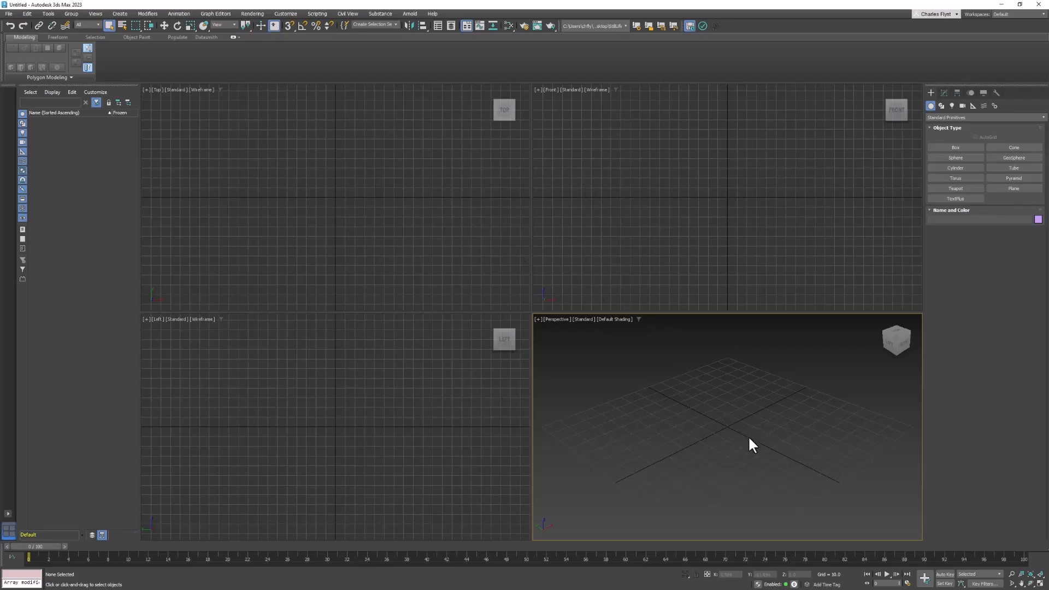
mouse_move(652, 312)
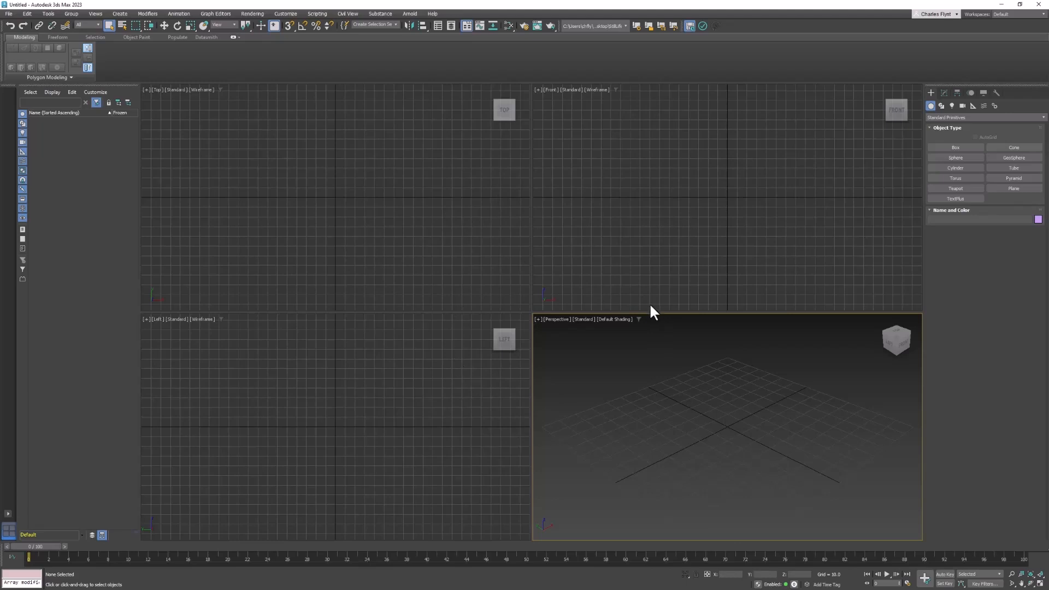
mouse_move(579, 284)
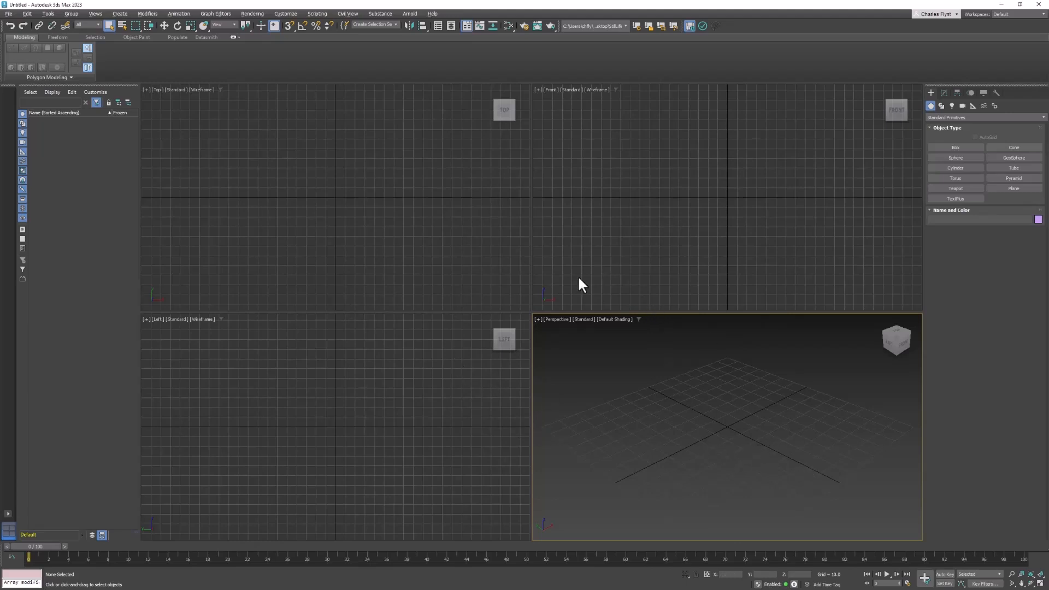
mouse_move(535, 298)
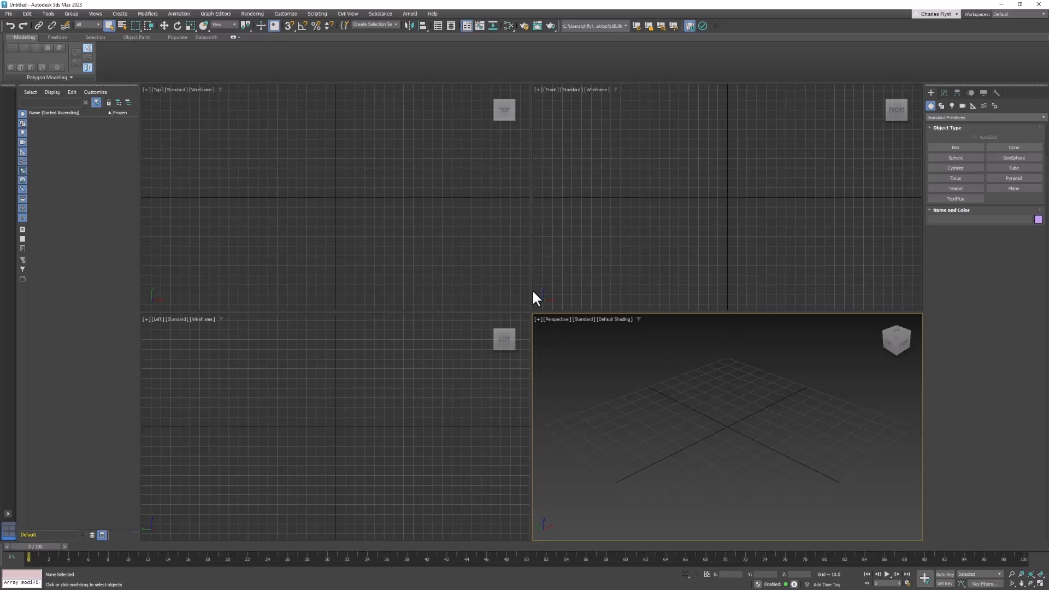
mouse_move(214, 115)
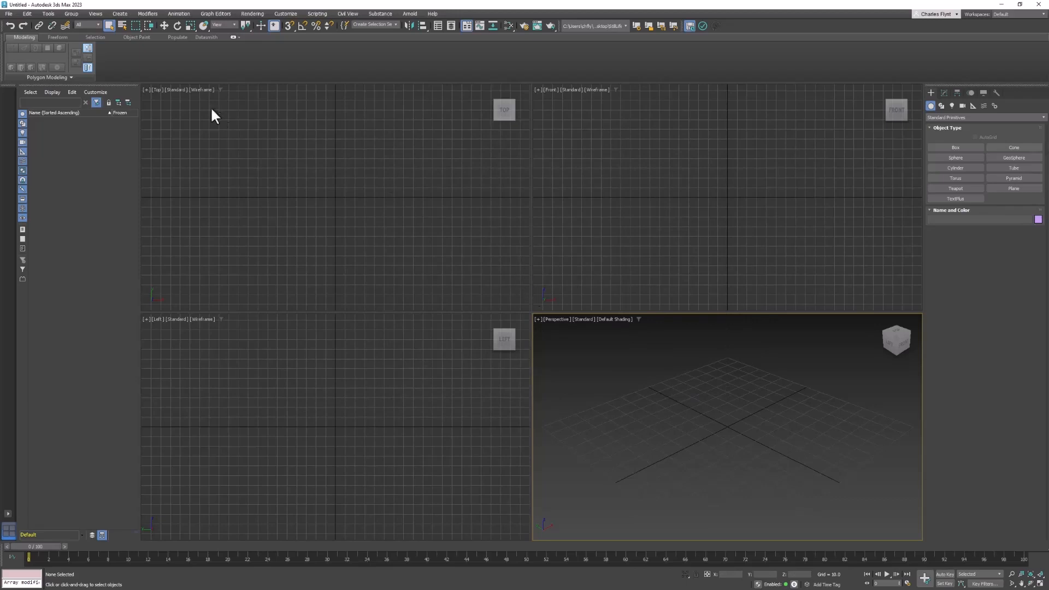
Step: Start a Merge and load StillLife03.max from the project folder to list its objects
left_click(9, 13)
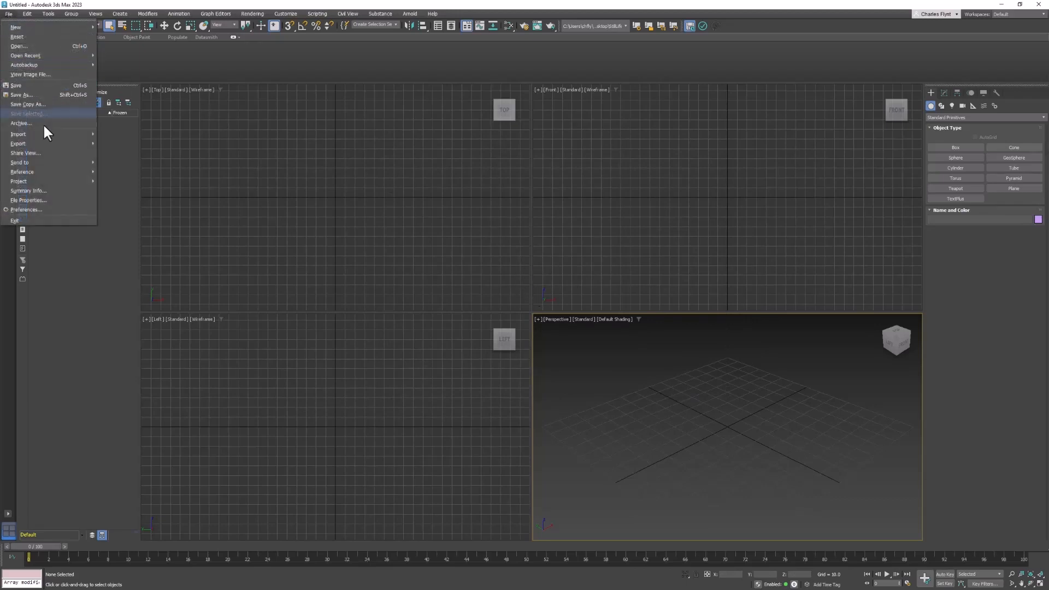
mouse_move(19, 133)
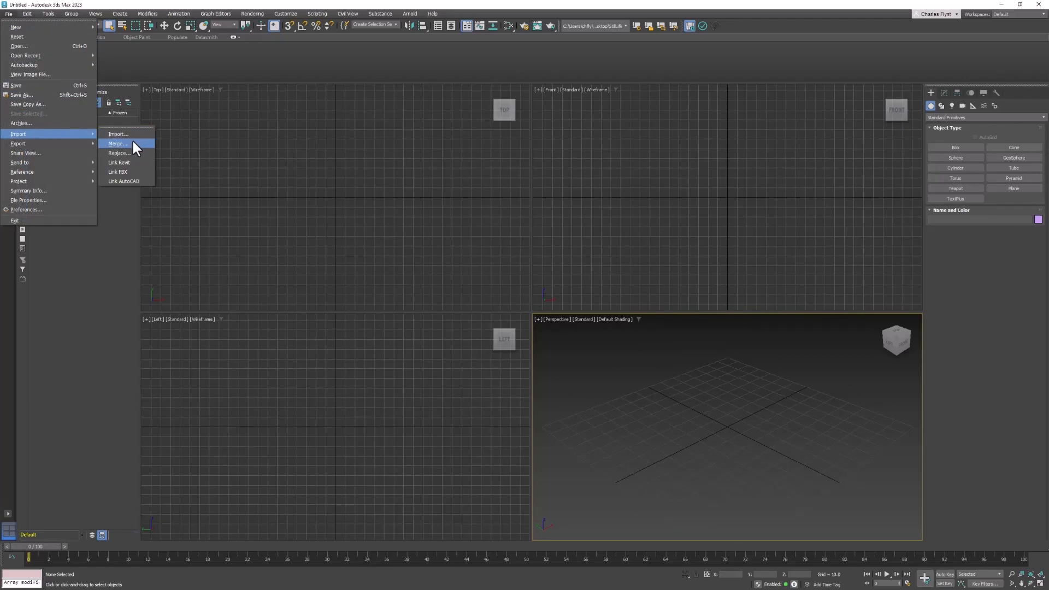
left_click(118, 143)
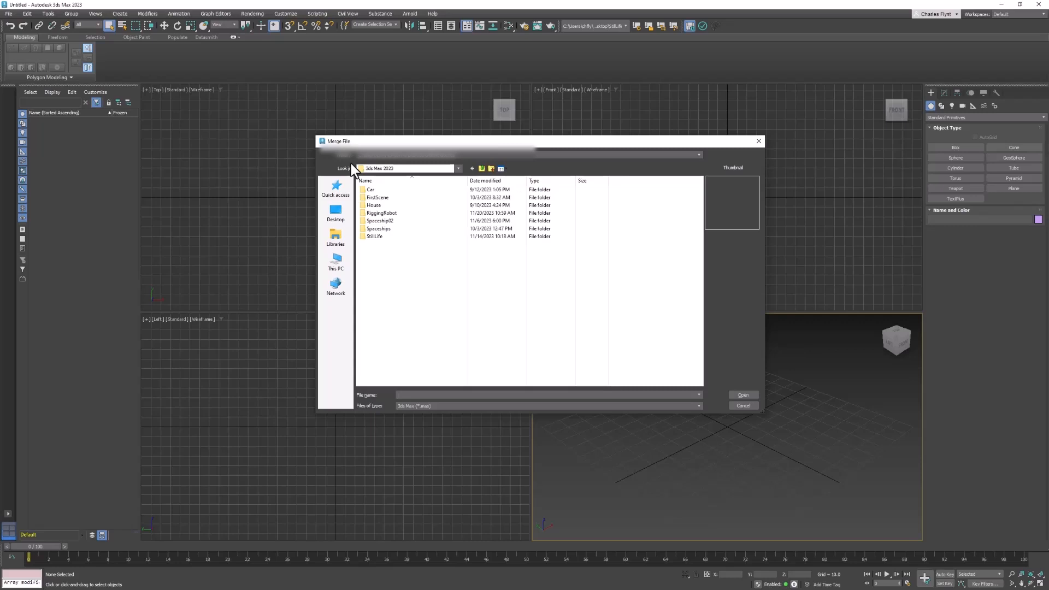
left_click(375, 236)
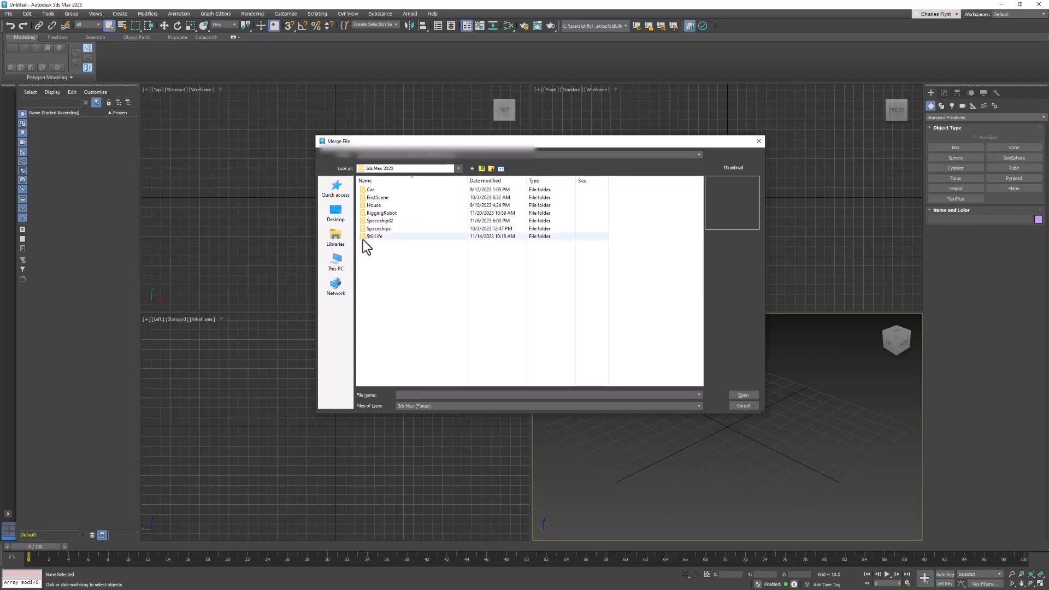
mouse_move(374, 237)
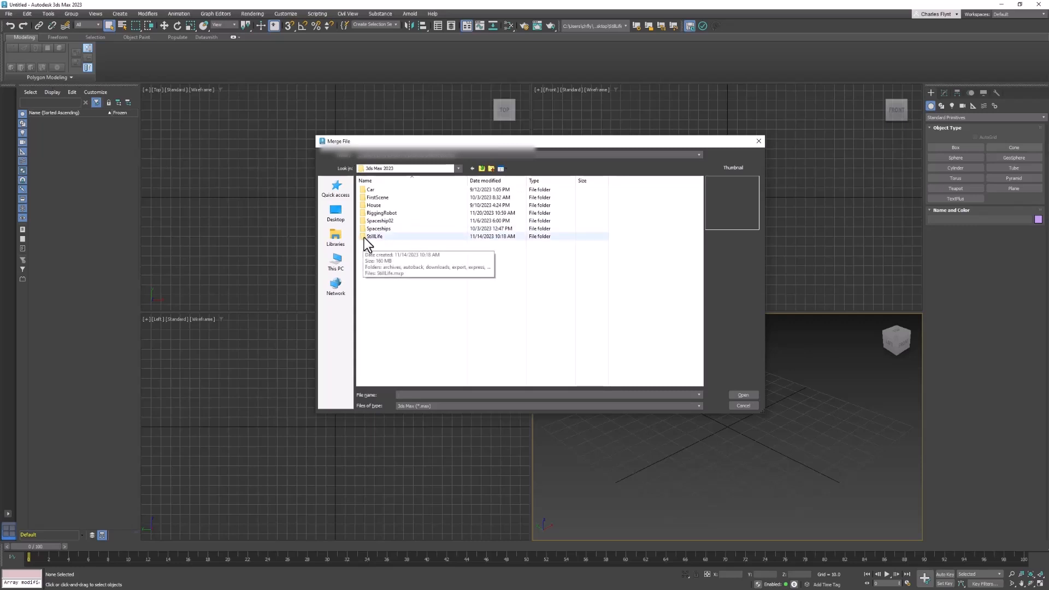
double_click(375, 236)
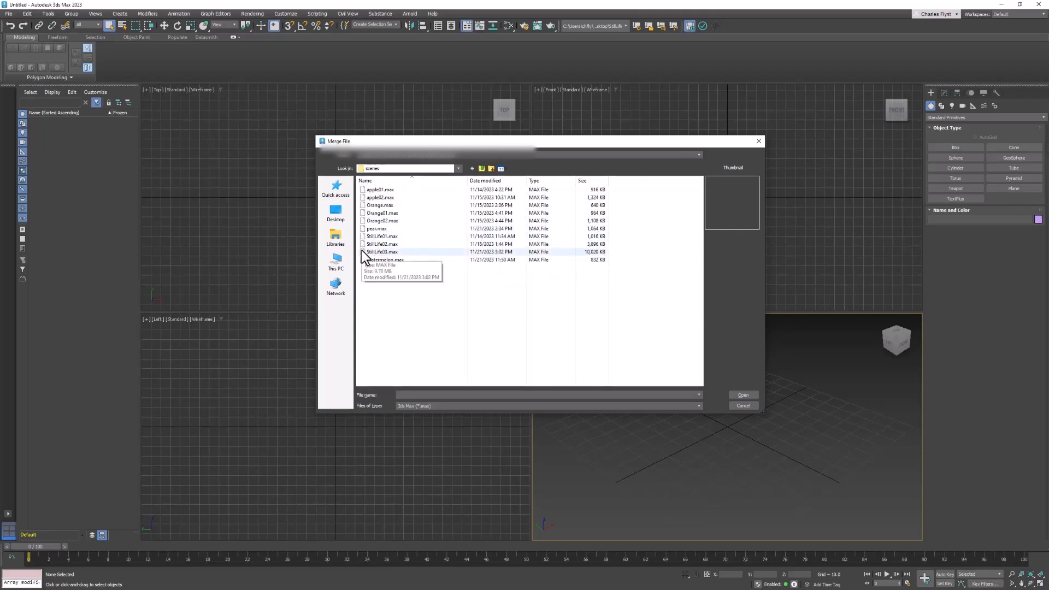
left_click(382, 251)
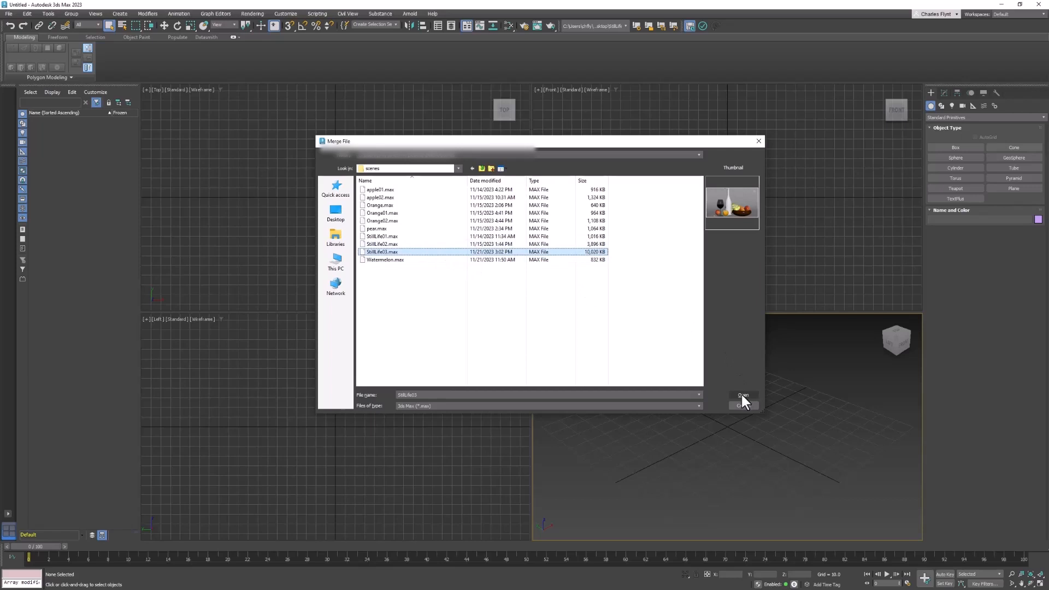
left_click(740, 395)
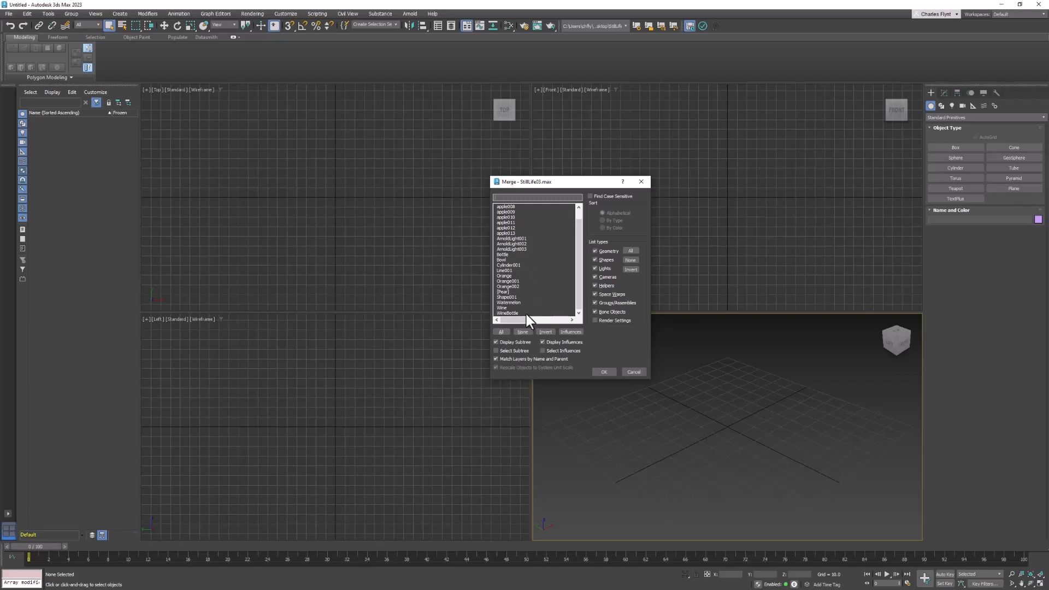
mouse_move(529, 321)
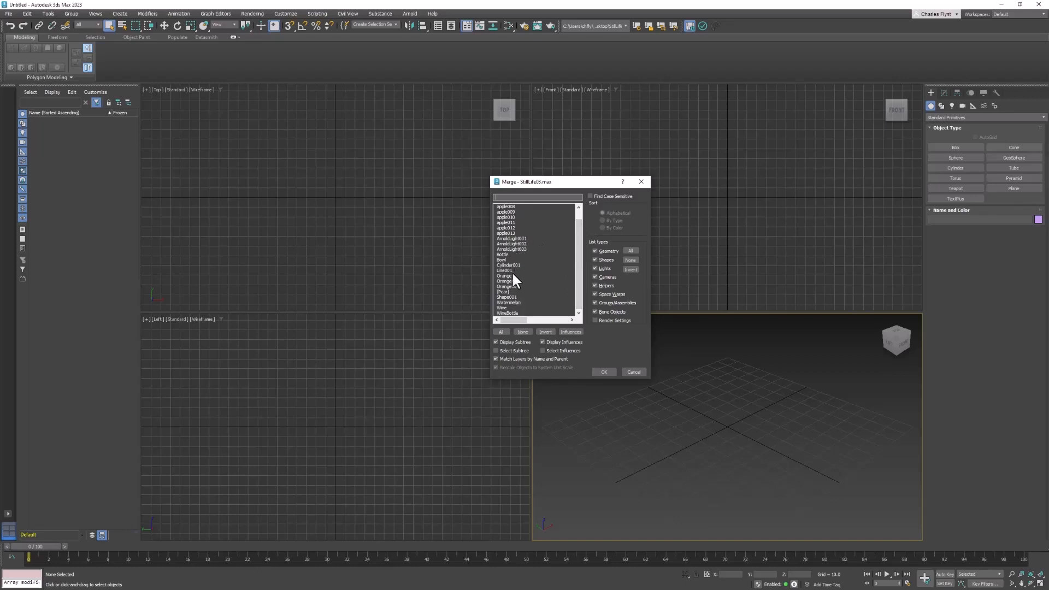
left_click(508, 270)
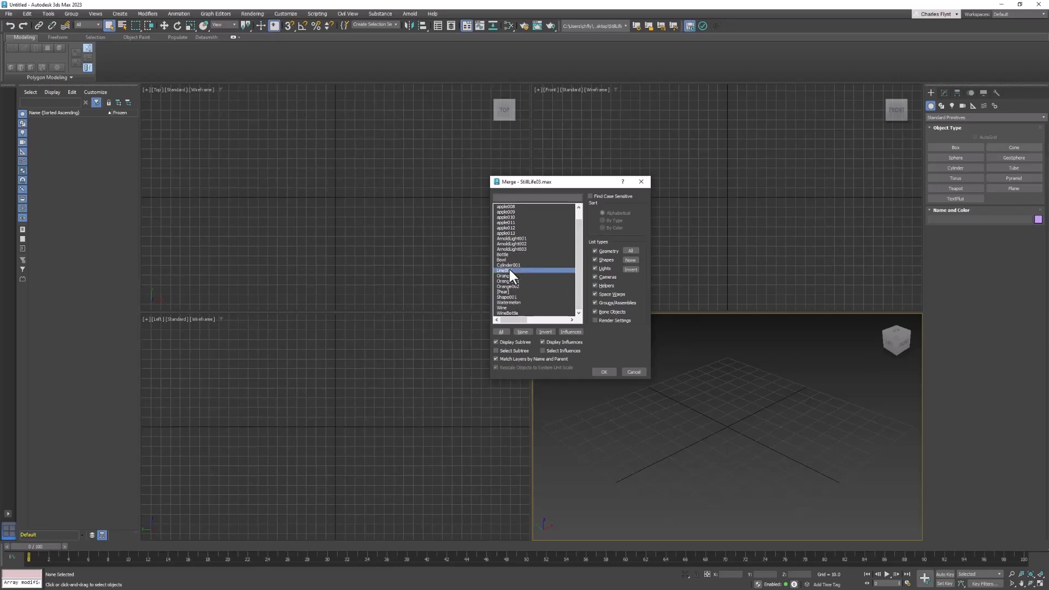
mouse_move(539, 282)
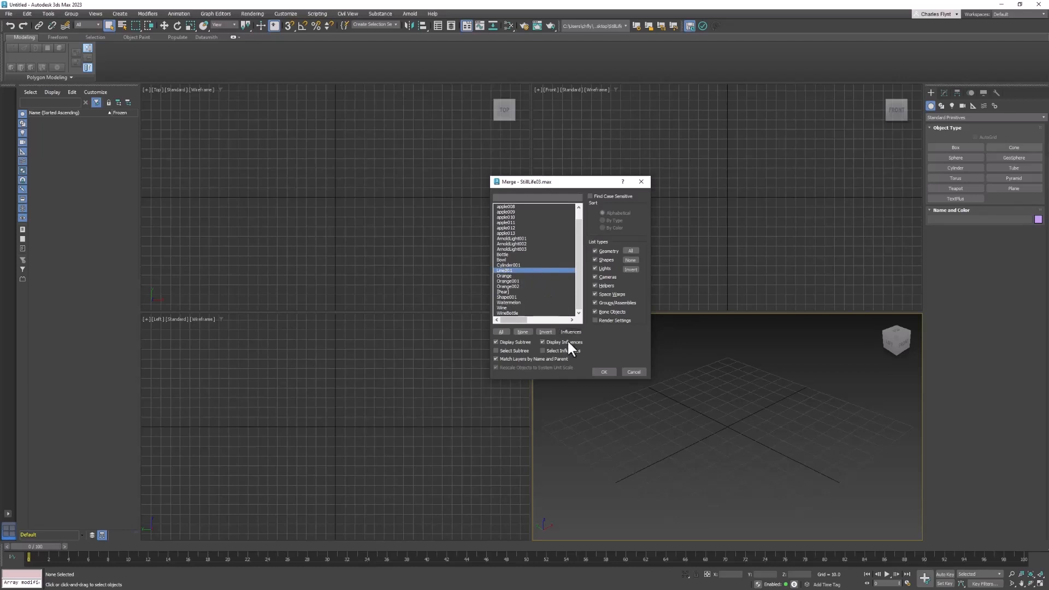
left_click(603, 371)
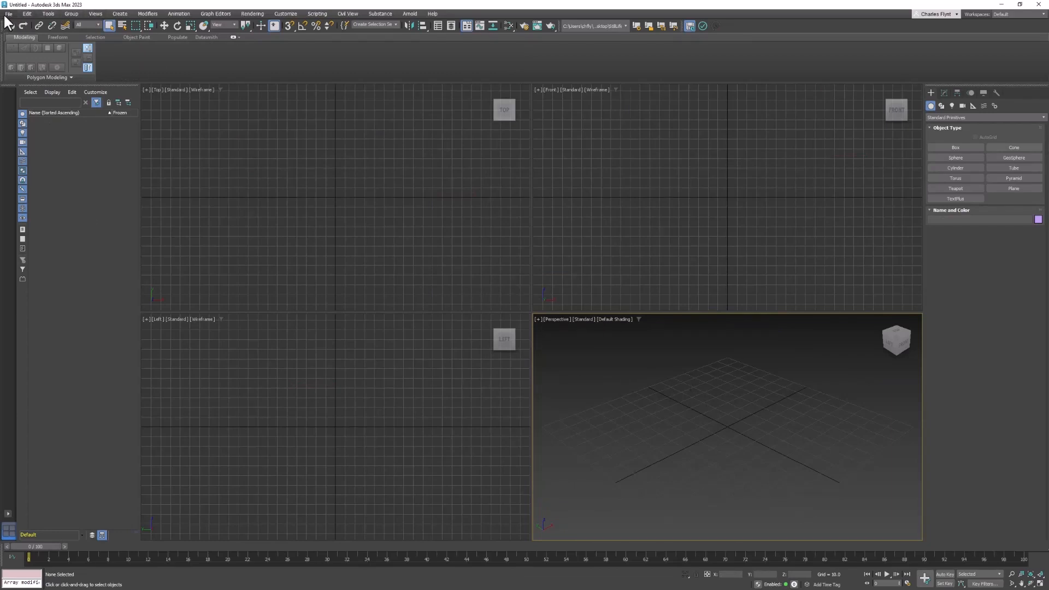
Step: Merge the lathed shape from StillLife03.max into the scene and rename it Glass
left_click(9, 13)
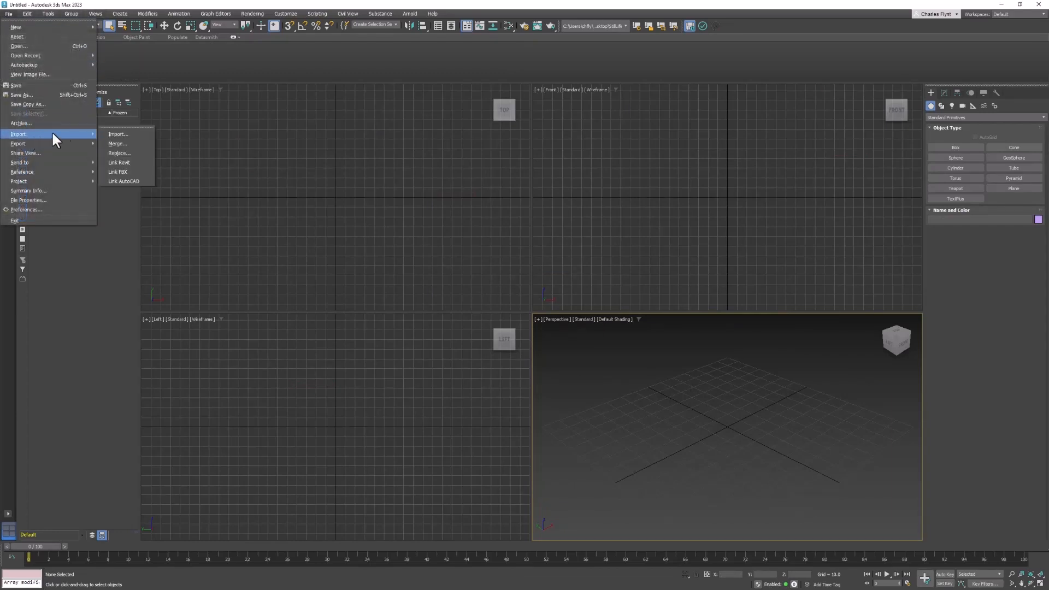
left_click(117, 144)
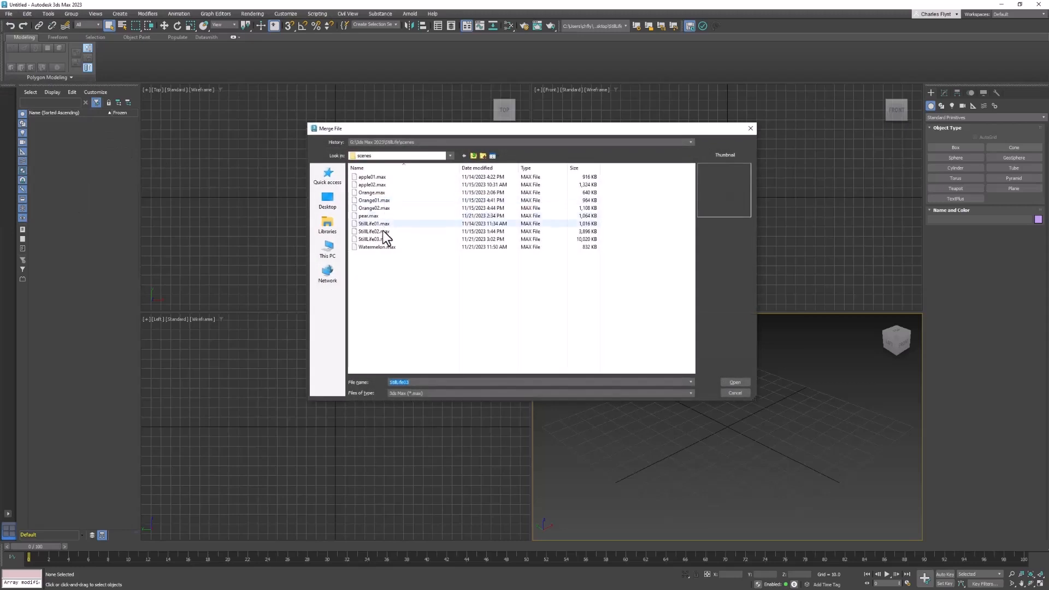
left_click(373, 239)
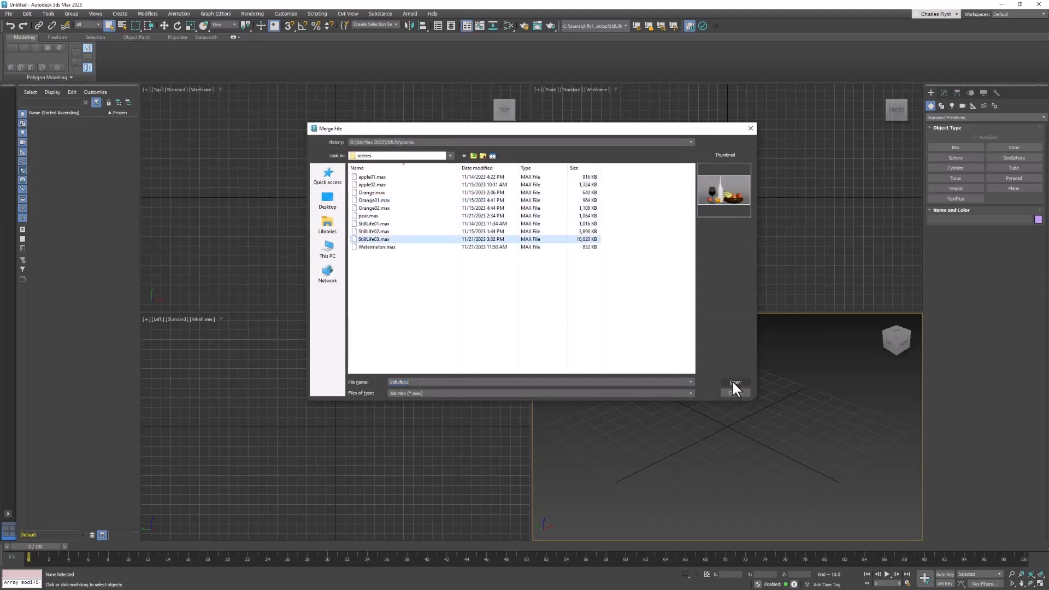
left_click(733, 387)
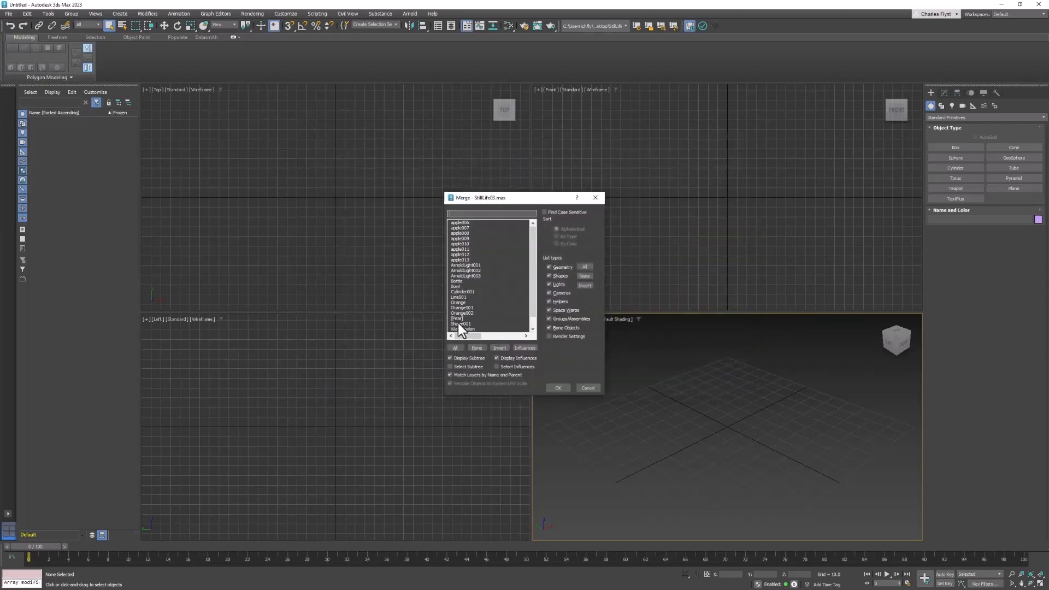
left_click(558, 386)
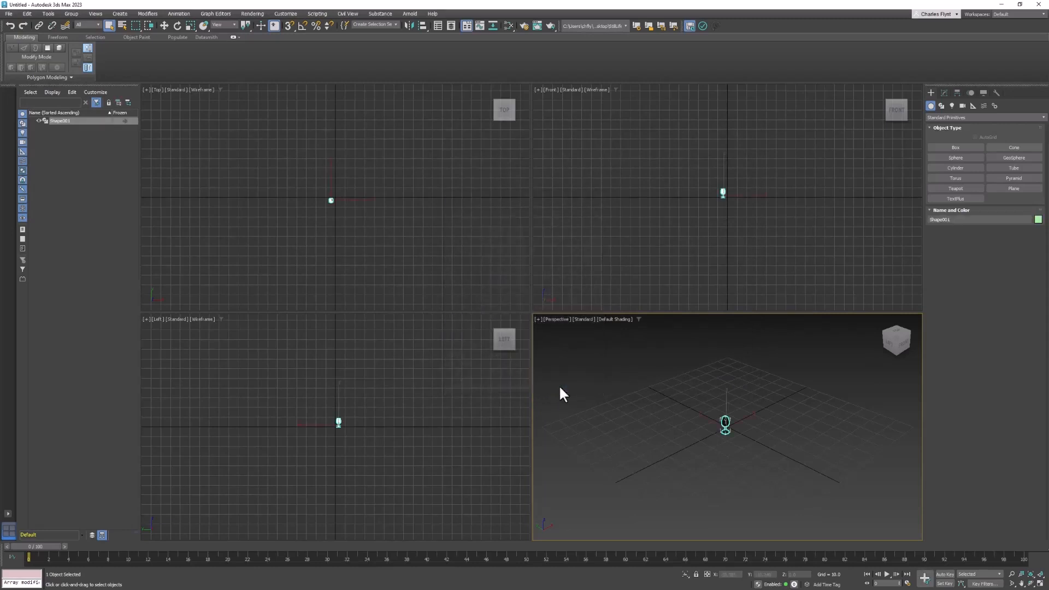
mouse_move(739, 425)
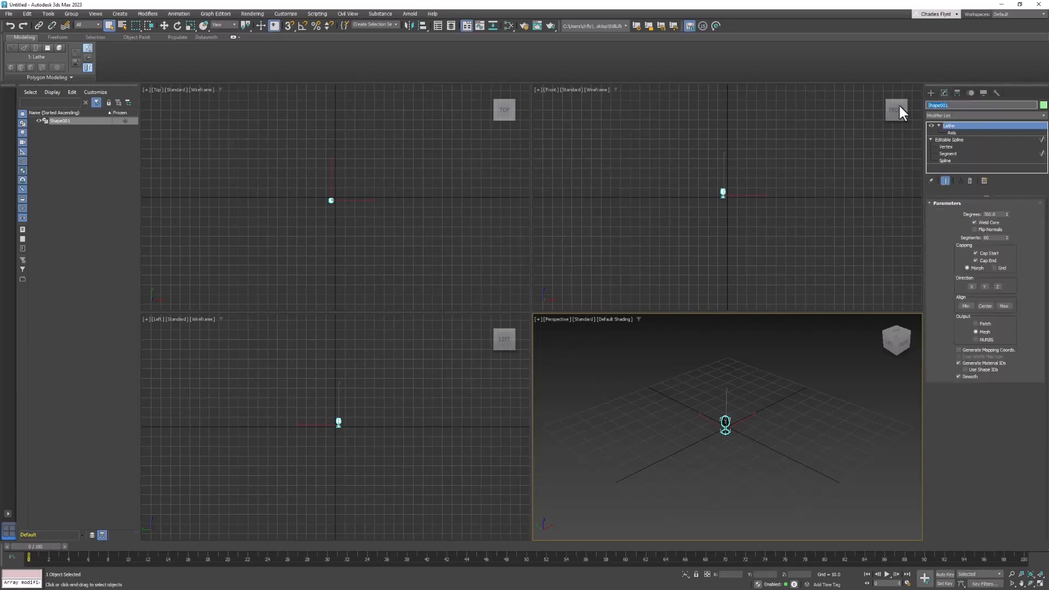
type("Glass")
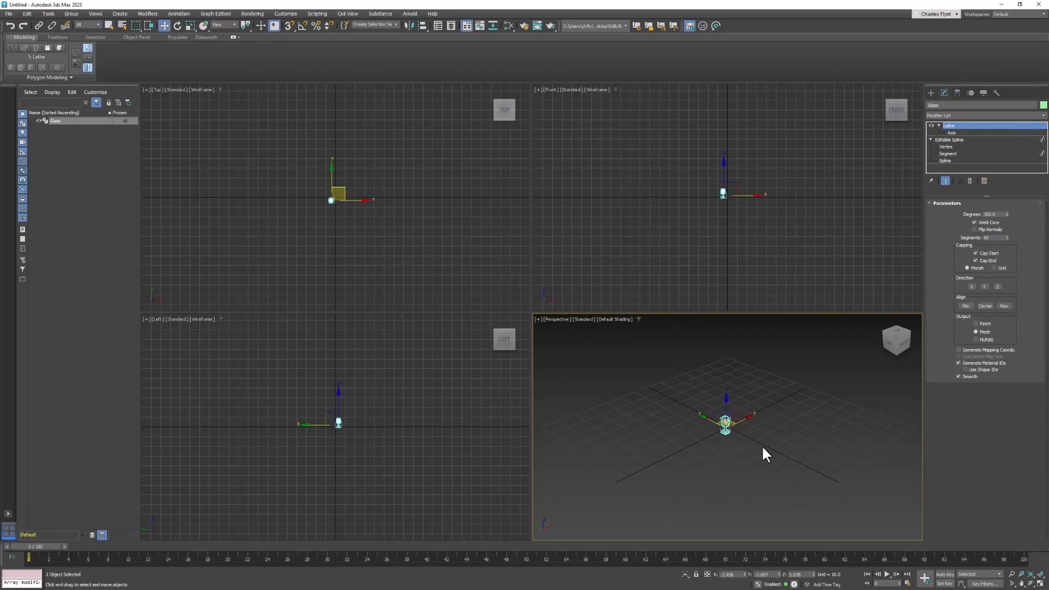
mouse_move(746, 448)
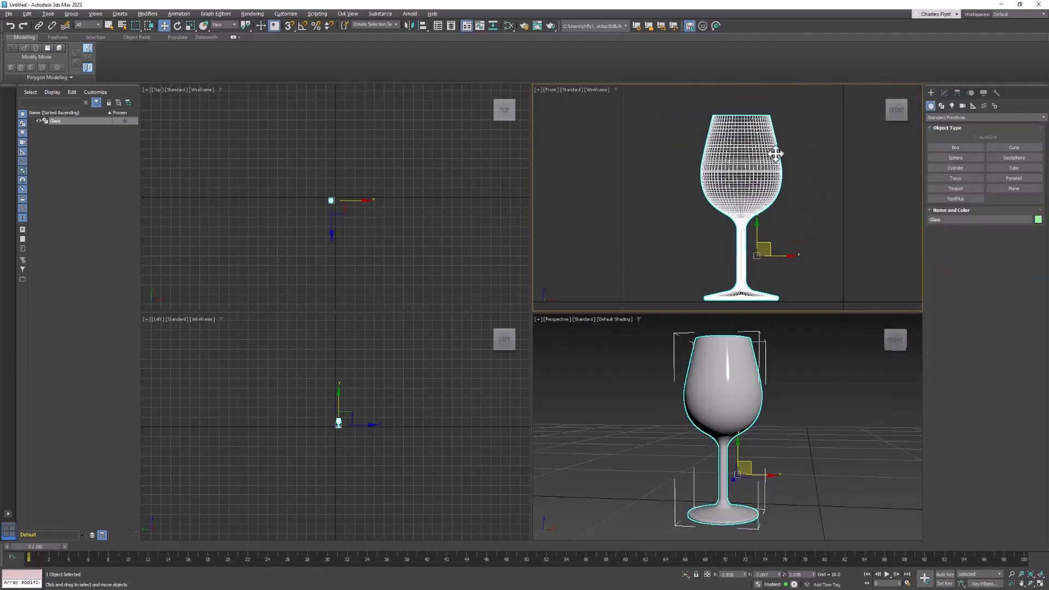
mouse_move(765, 137)
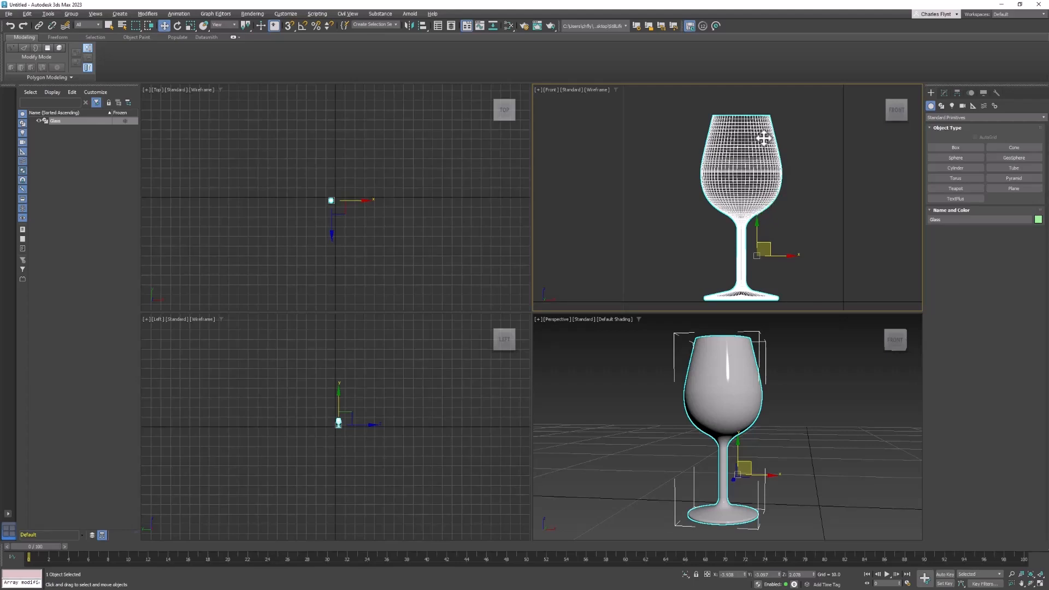
mouse_move(747, 171)
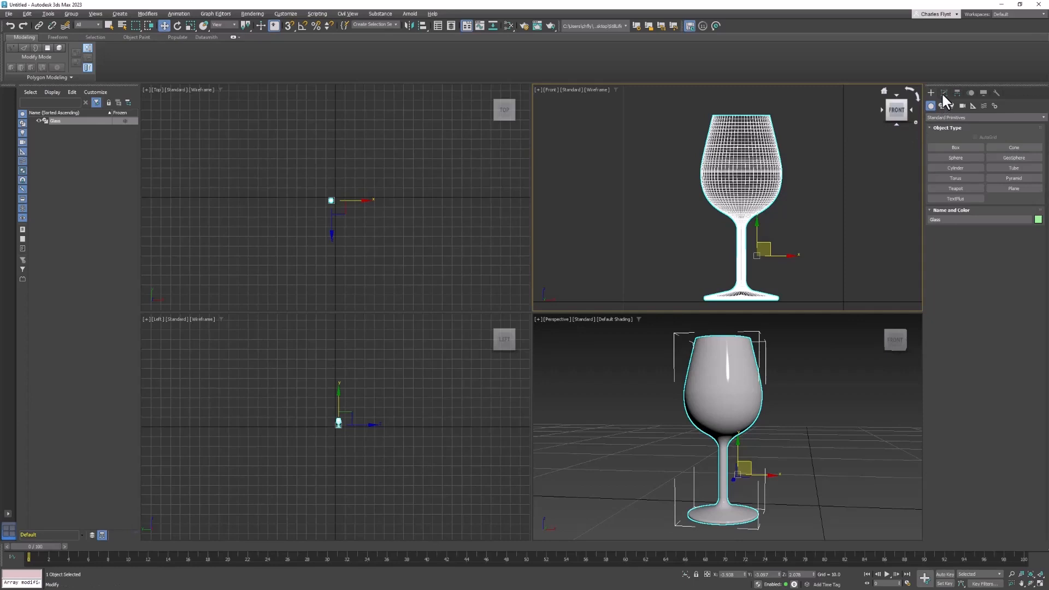
Step: Delete Glass's Shell modifier, toggle Lathe off, and expand the Editable Spline levels
left_click(944, 93)
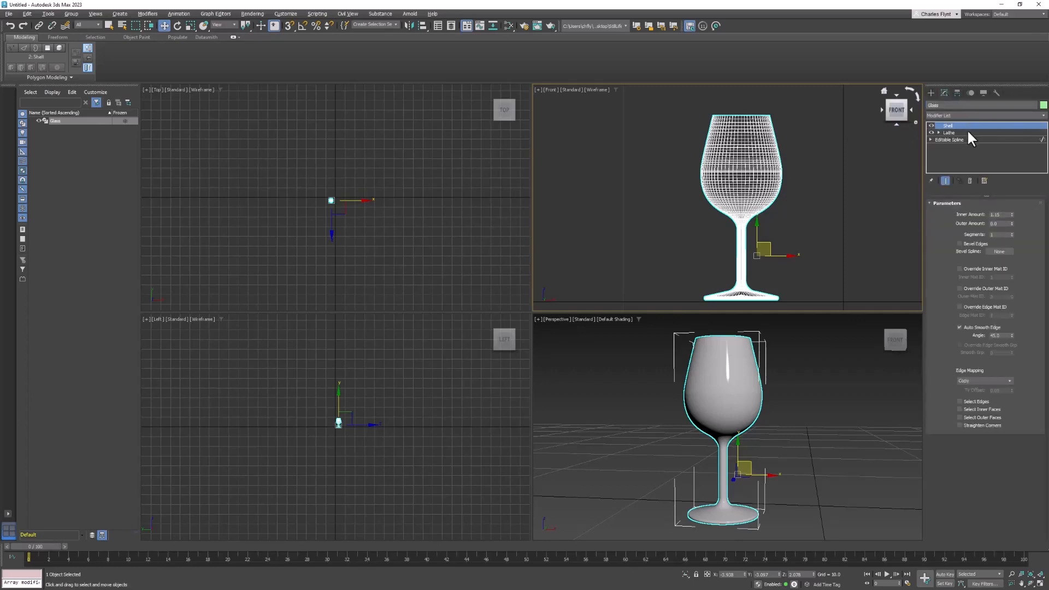
right_click(948, 125)
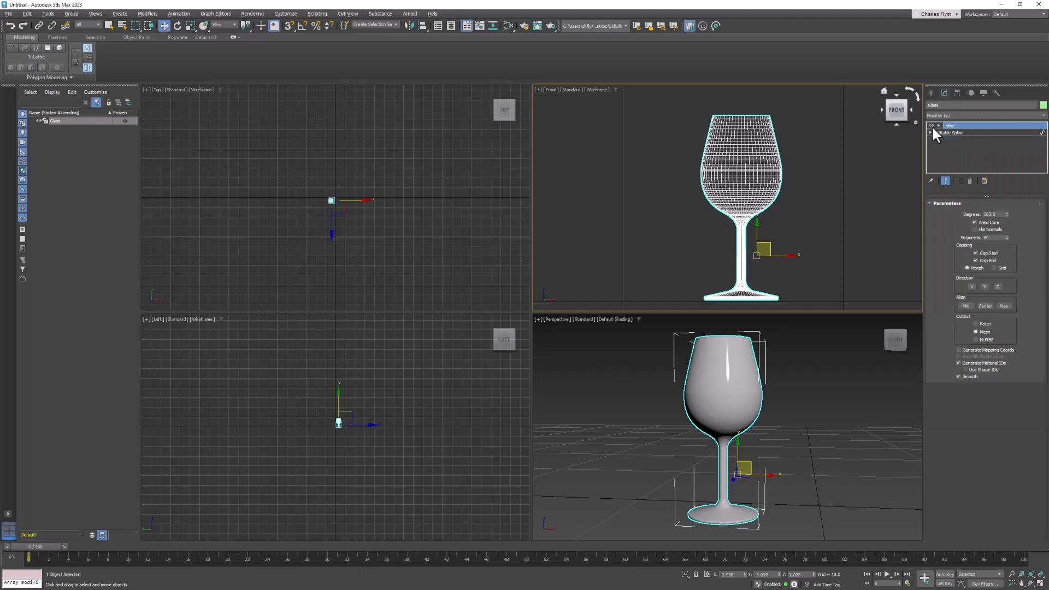
left_click(949, 133)
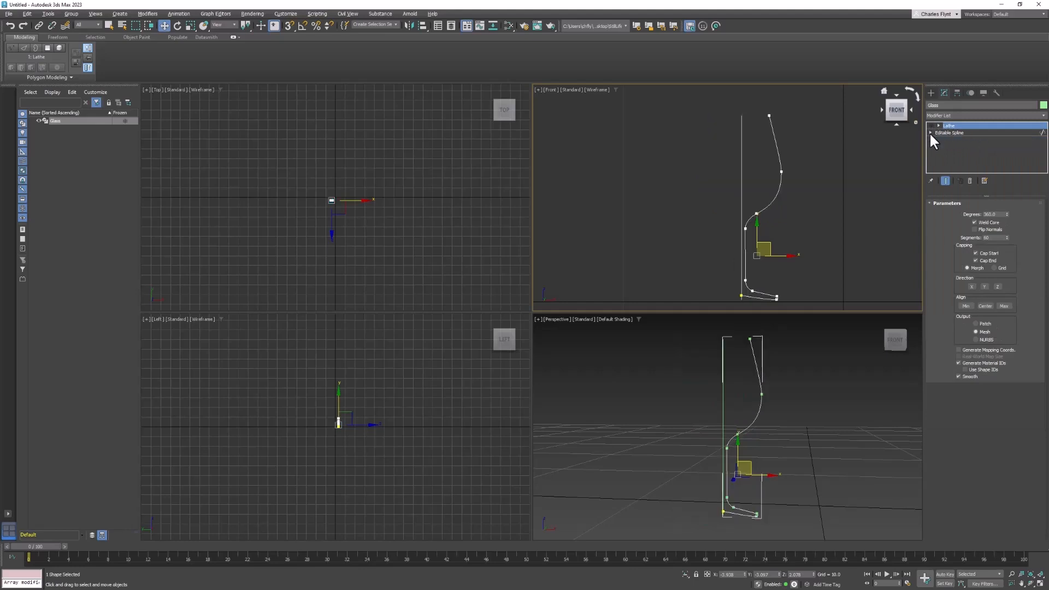
left_click(930, 133)
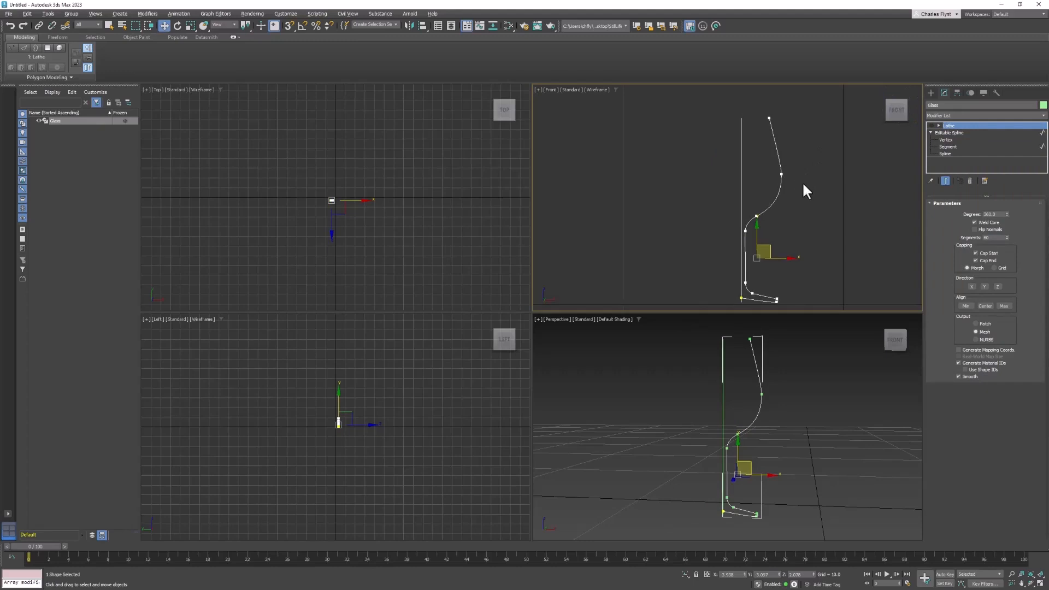
mouse_move(775, 187)
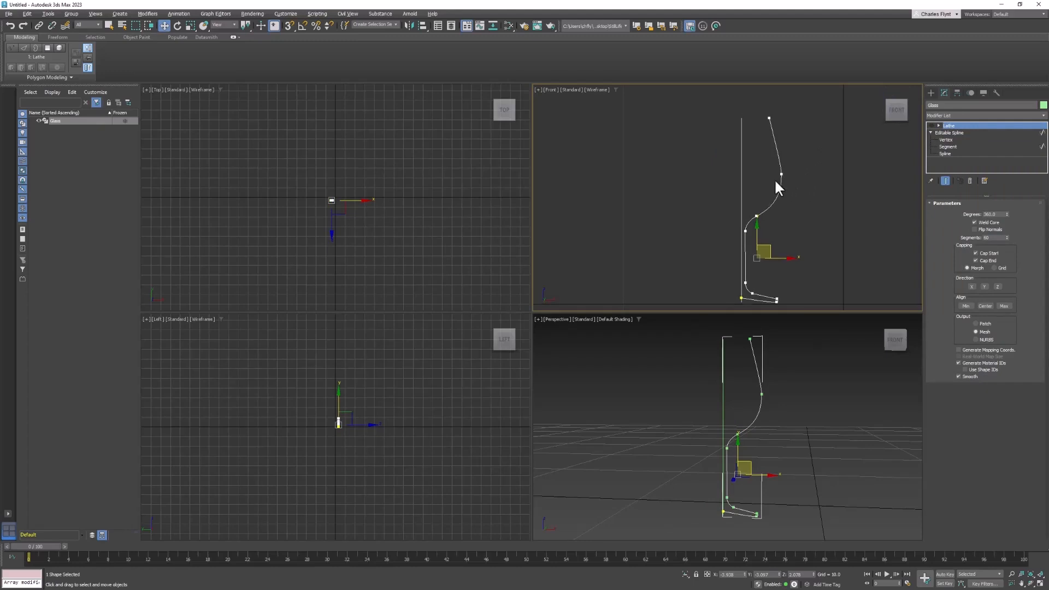
Step: Maximize the Front viewport with Alt+W so the profile spline fills the workspace
key("Alt+w")
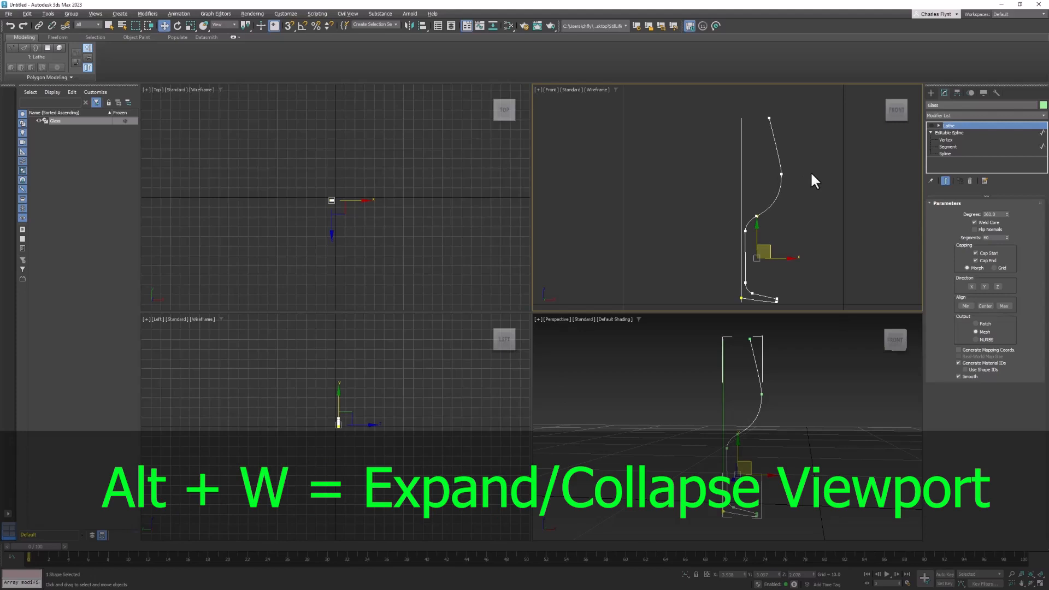
key("alt+w")
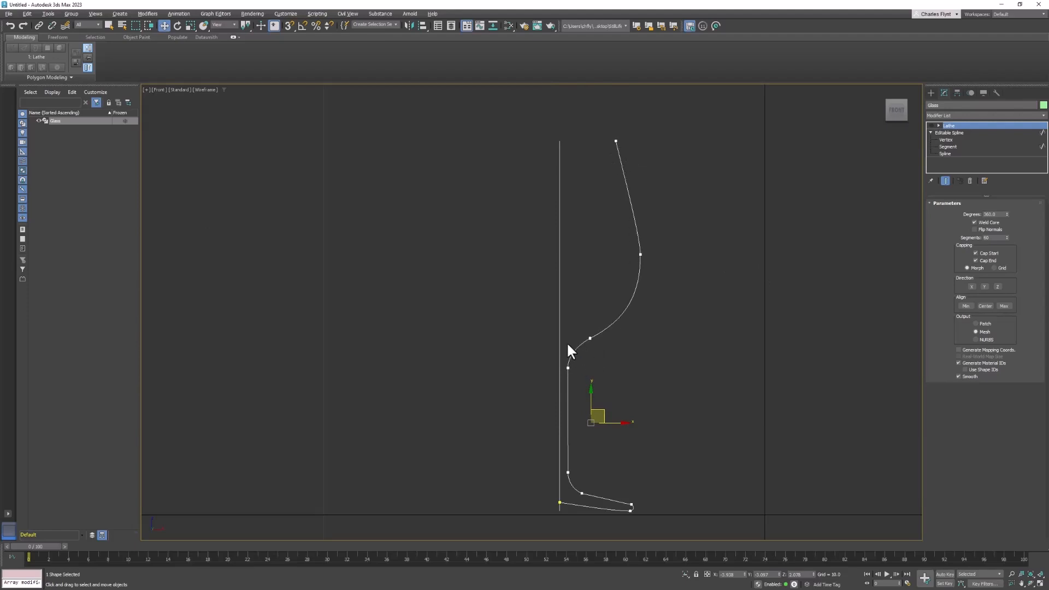
mouse_move(622, 274)
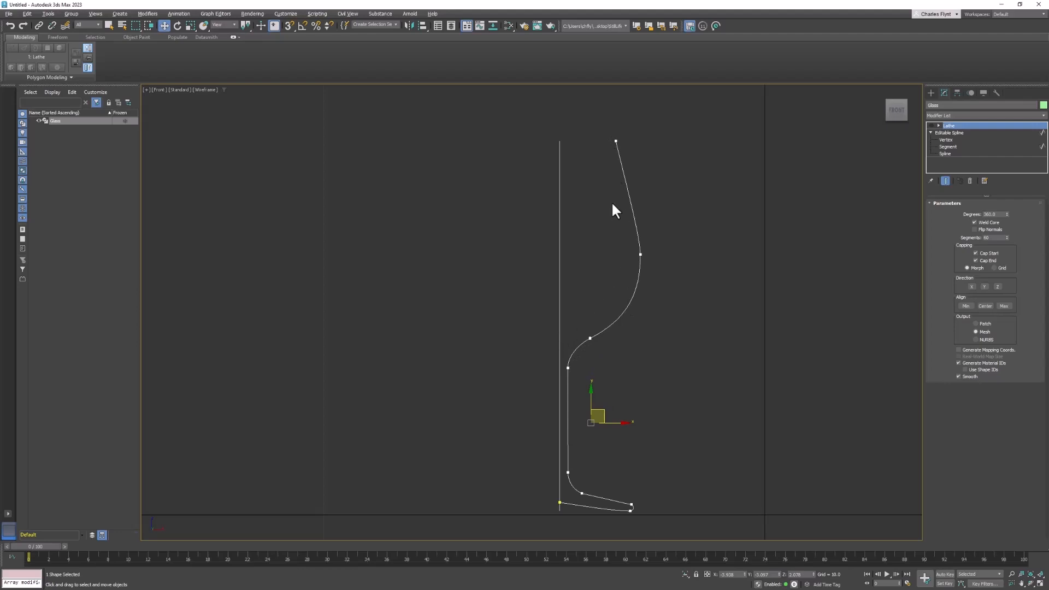
mouse_move(693, 216)
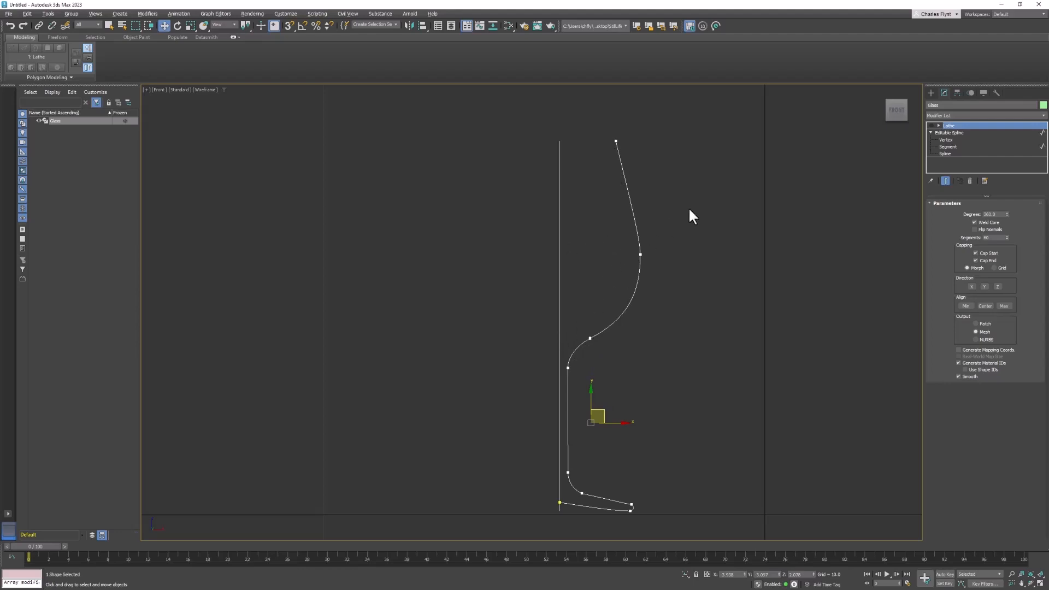
mouse_move(728, 224)
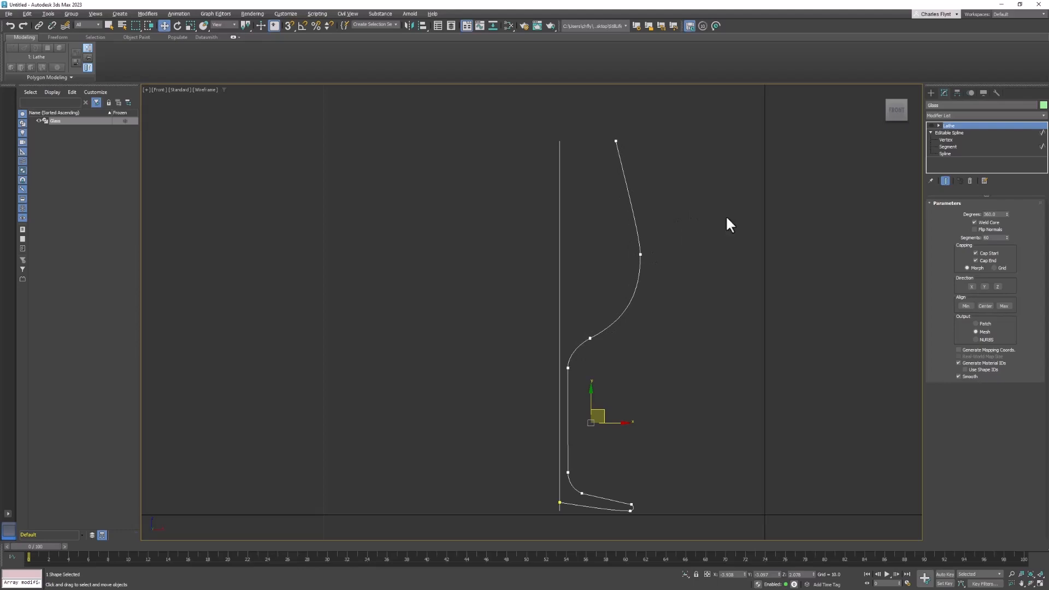
mouse_move(636, 248)
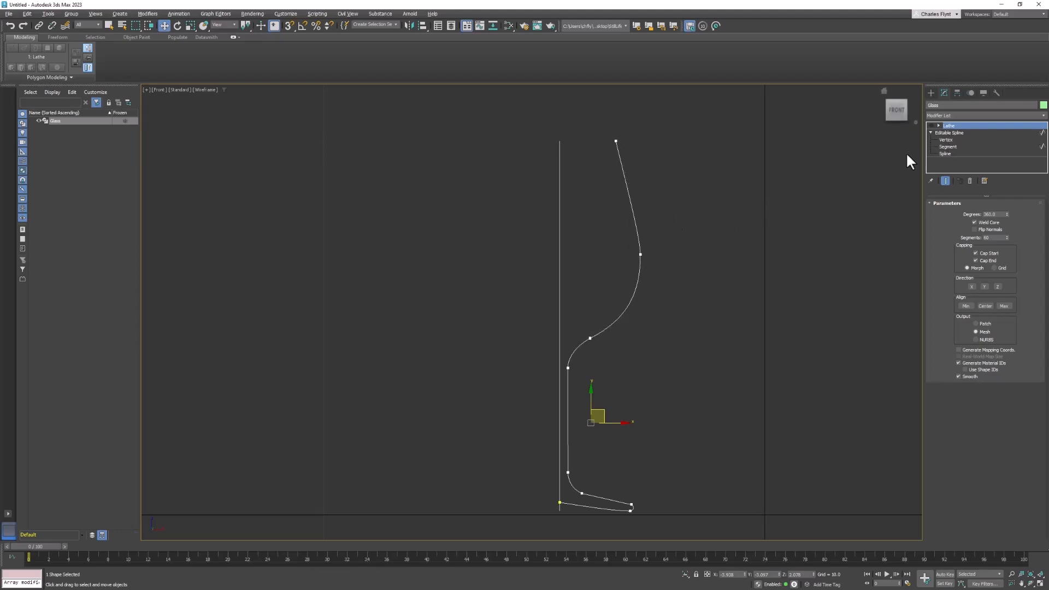
Step: In Segment mode, detach a copy of the bowl curve as a new shape named Shape001
left_click(948, 146)
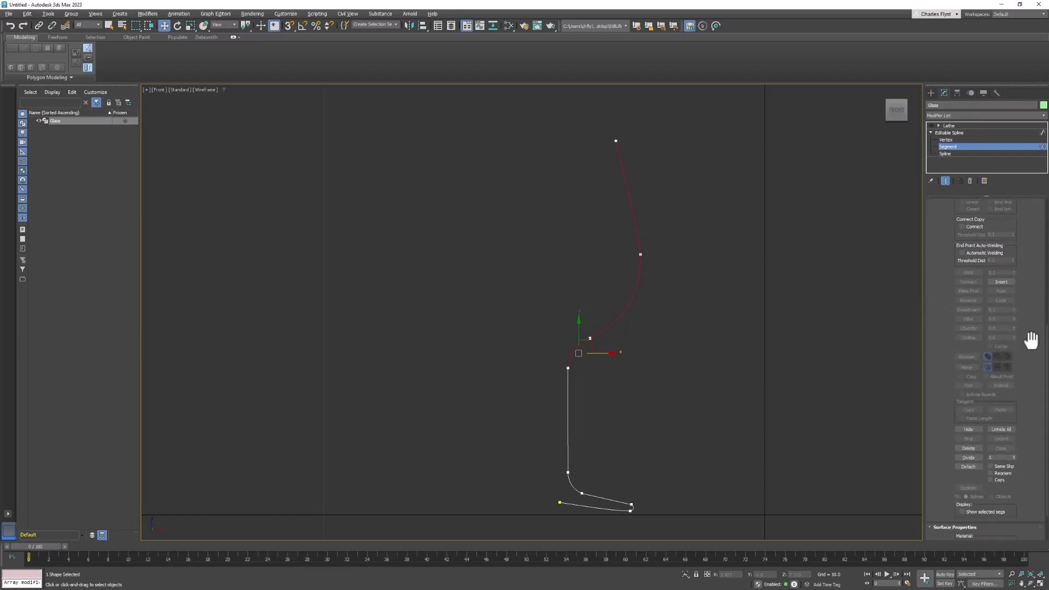
scroll("down", 3)
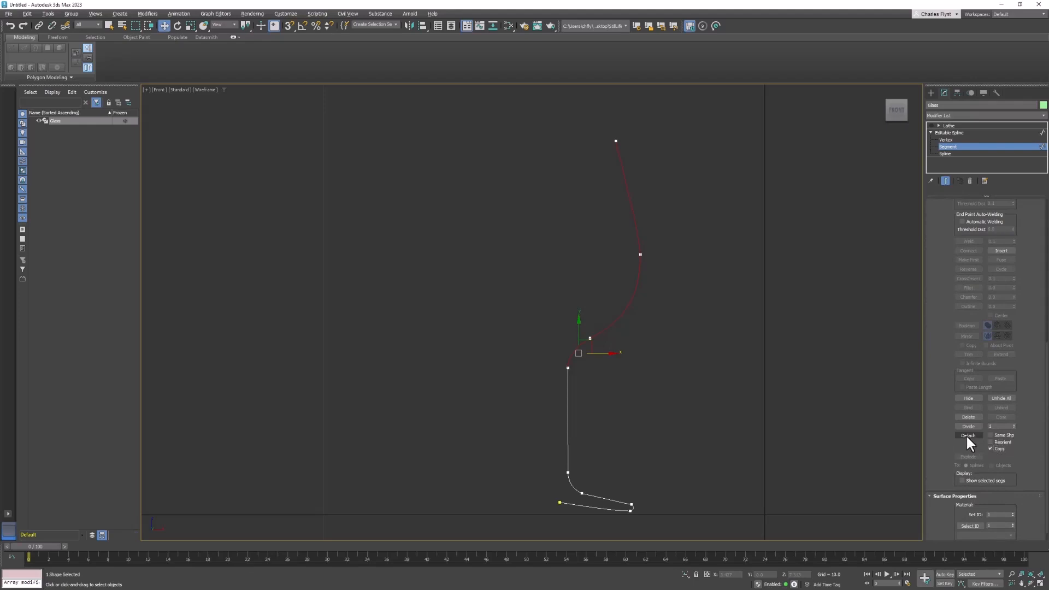
left_click(966, 435)
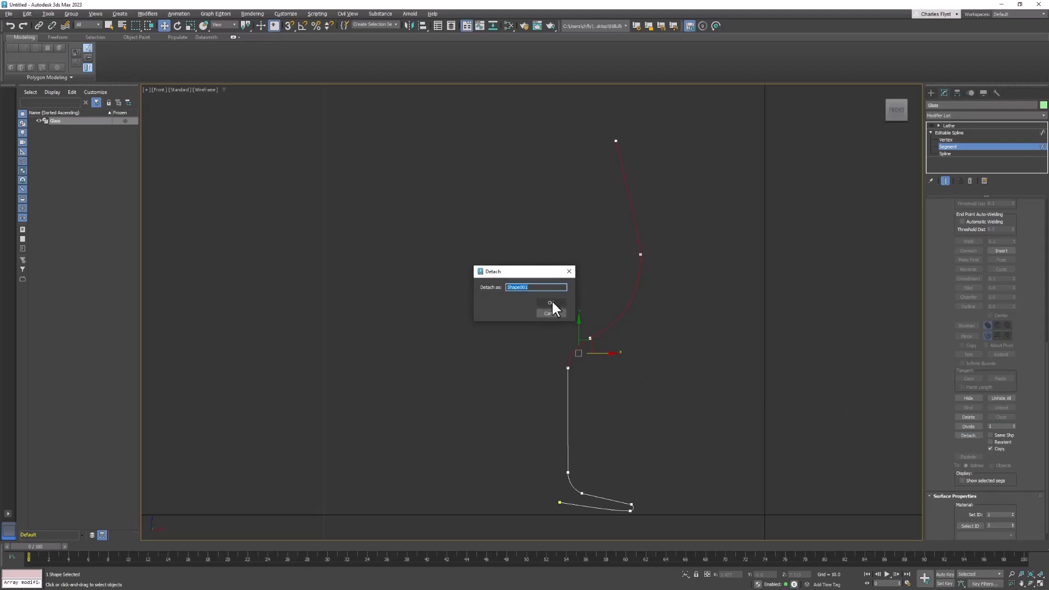
left_click(549, 303)
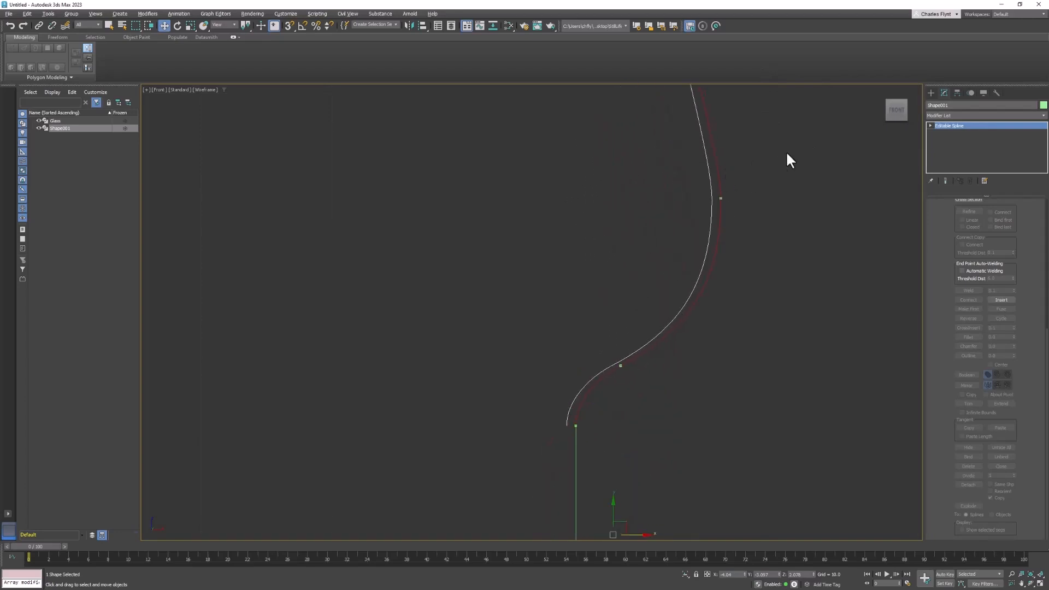
Step: Edit Shape001's lower segment and move its bottom end vertex upward
left_click(930, 125)
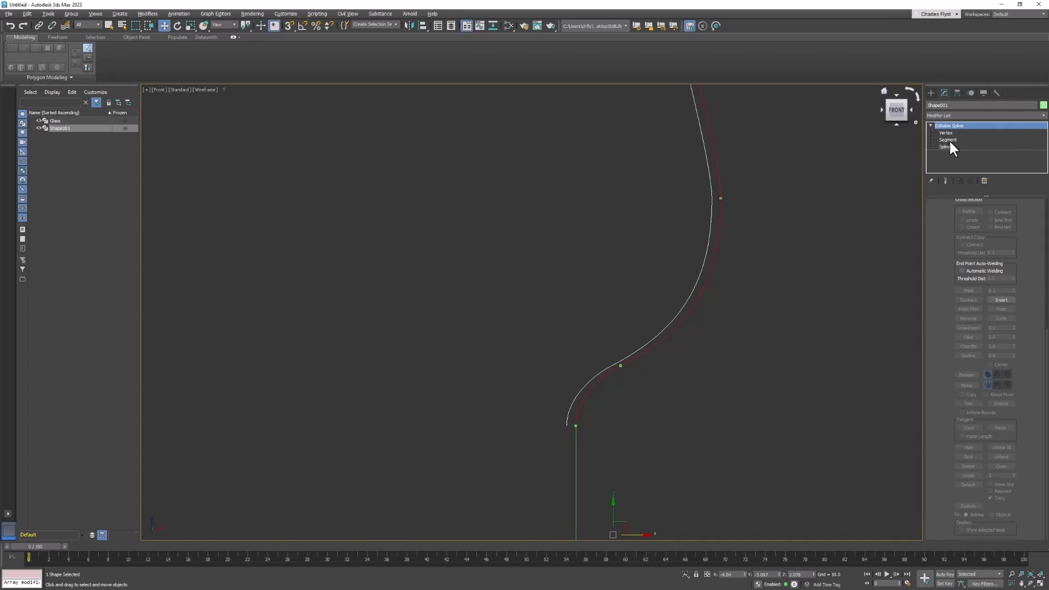
left_click(948, 140)
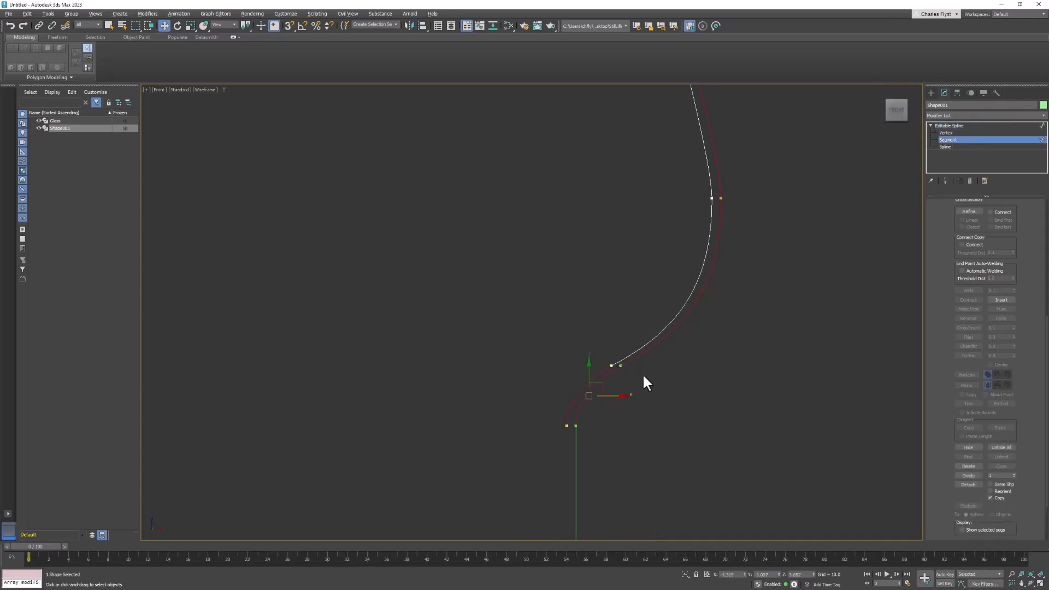
left_click(945, 132)
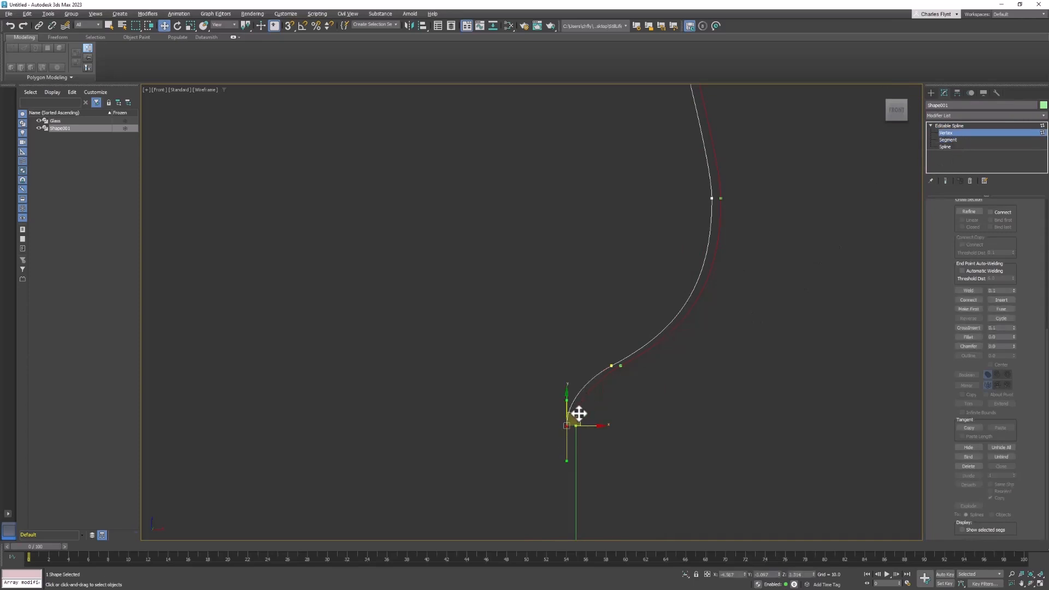
left_click_drag(567, 413, 579, 375)
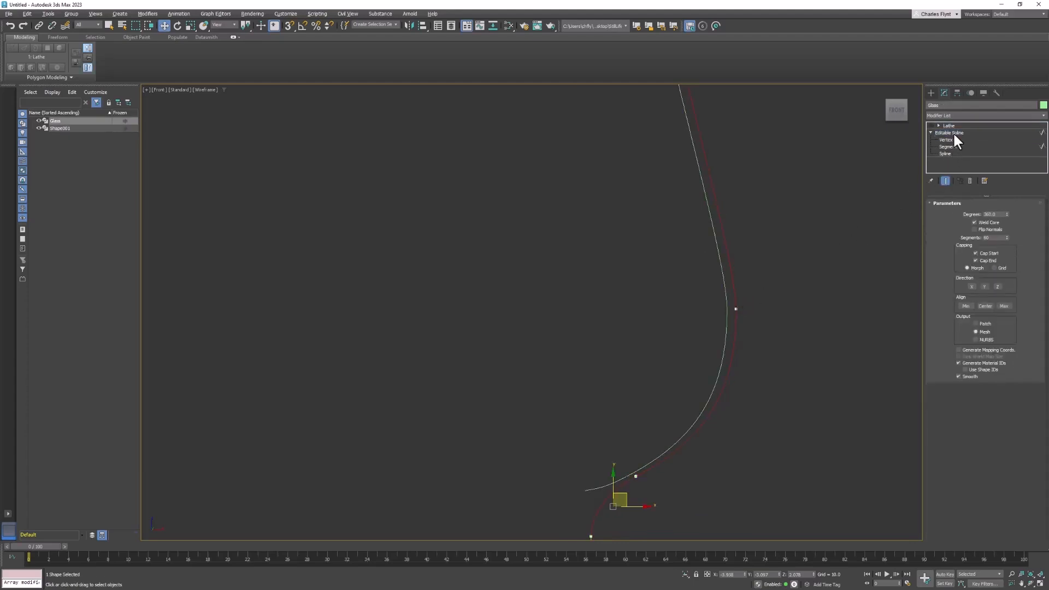
Step: Attach Shape001 into the Glass spline, then move to Vertex level for the rim
left_click(947, 147)
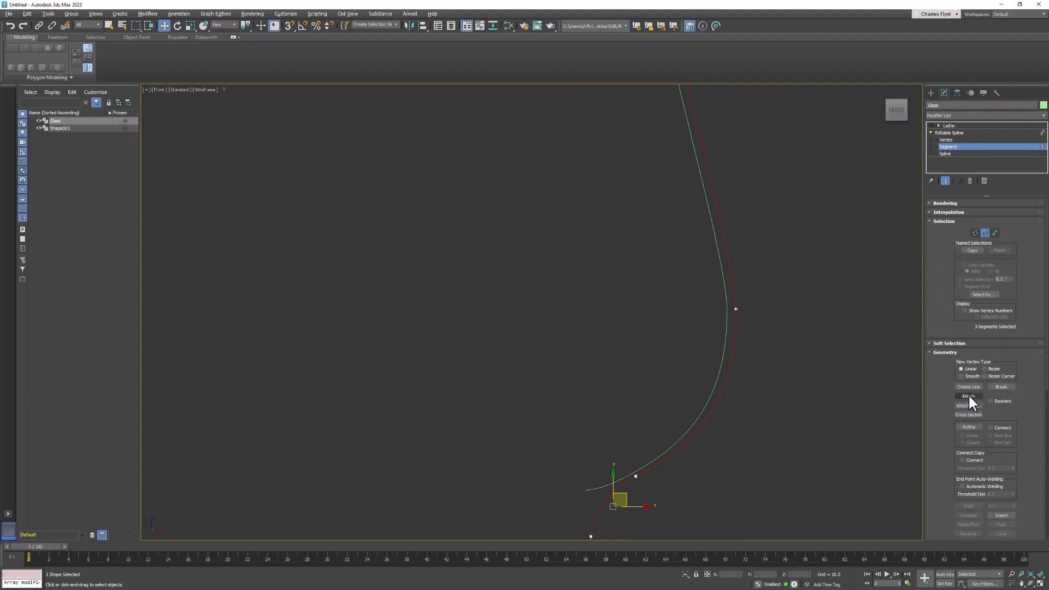
left_click(967, 396)
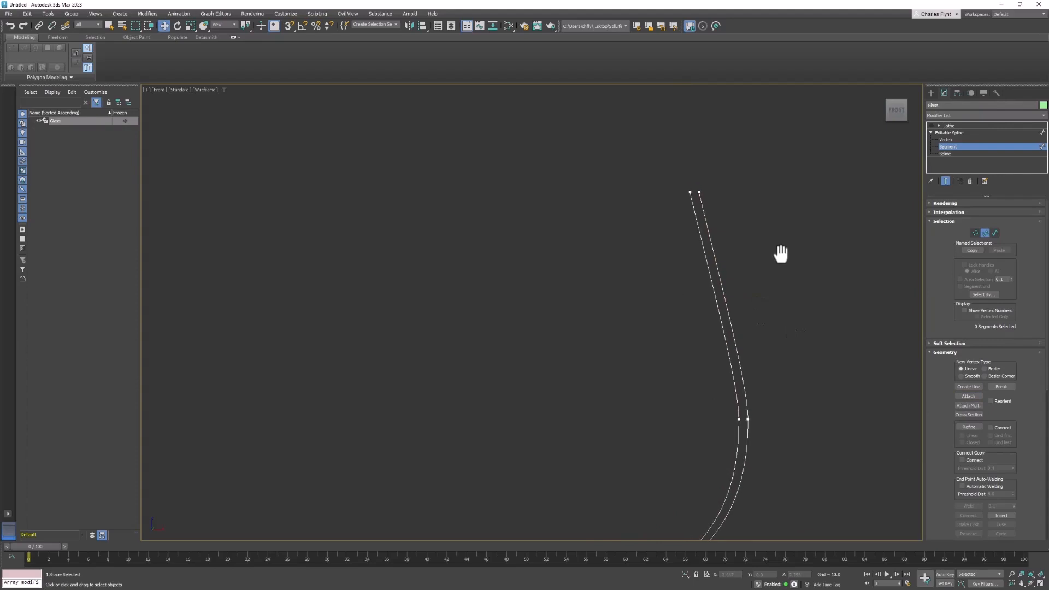
left_click(947, 140)
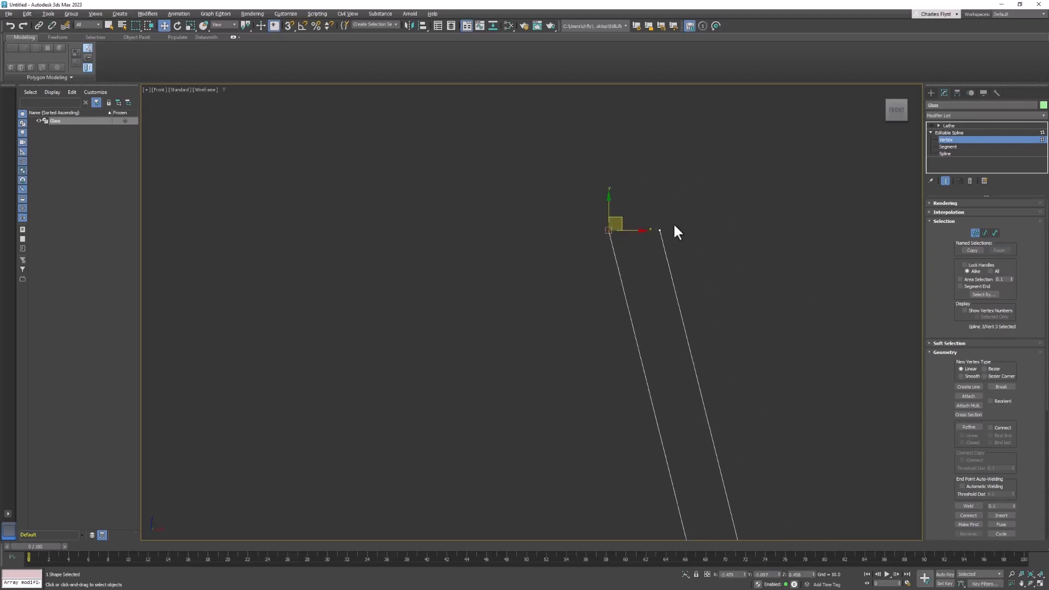
mouse_move(650, 279)
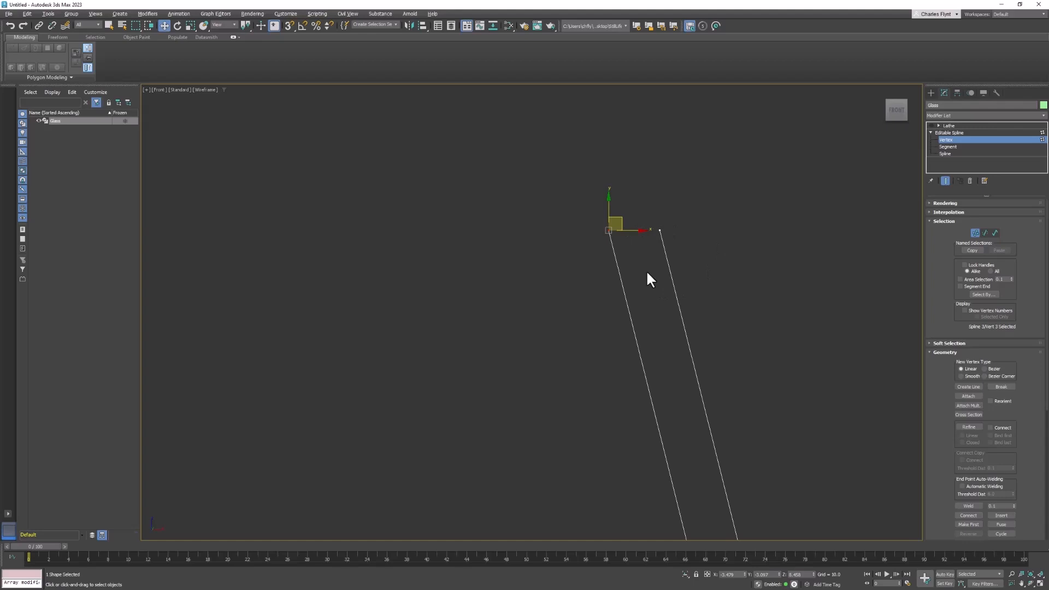
Step: Connect the two top rim end vertices with a straight closing segment
left_click(608, 229)
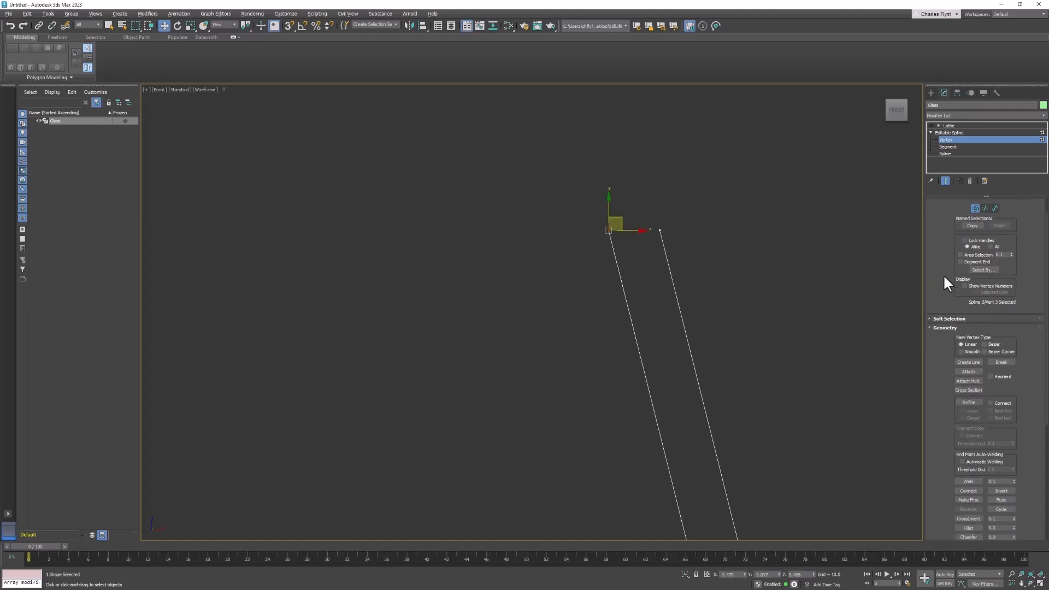
scroll("down", 3)
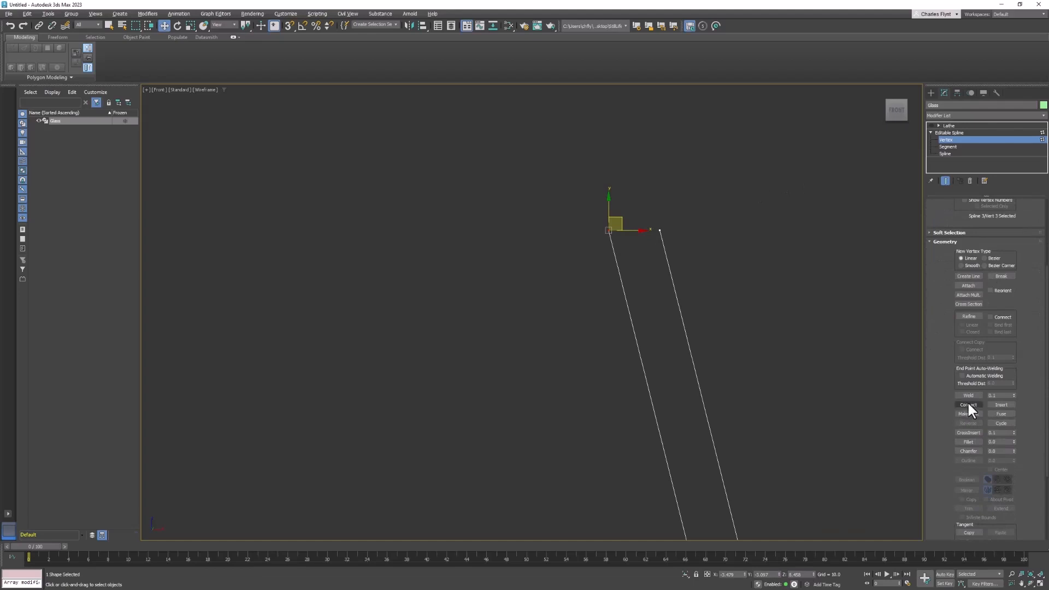
left_click(966, 404)
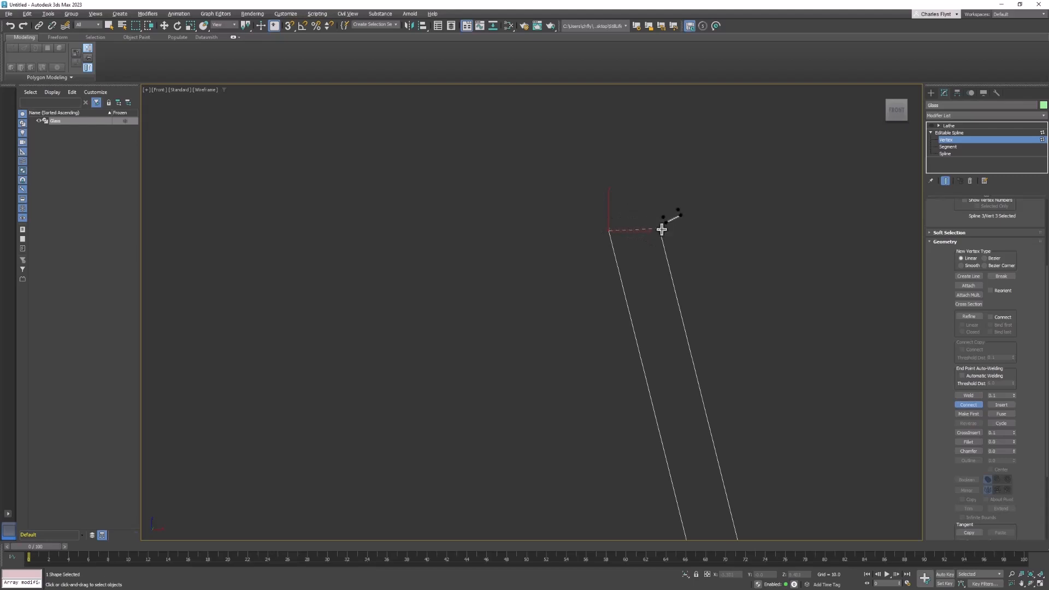
left_click(967, 404)
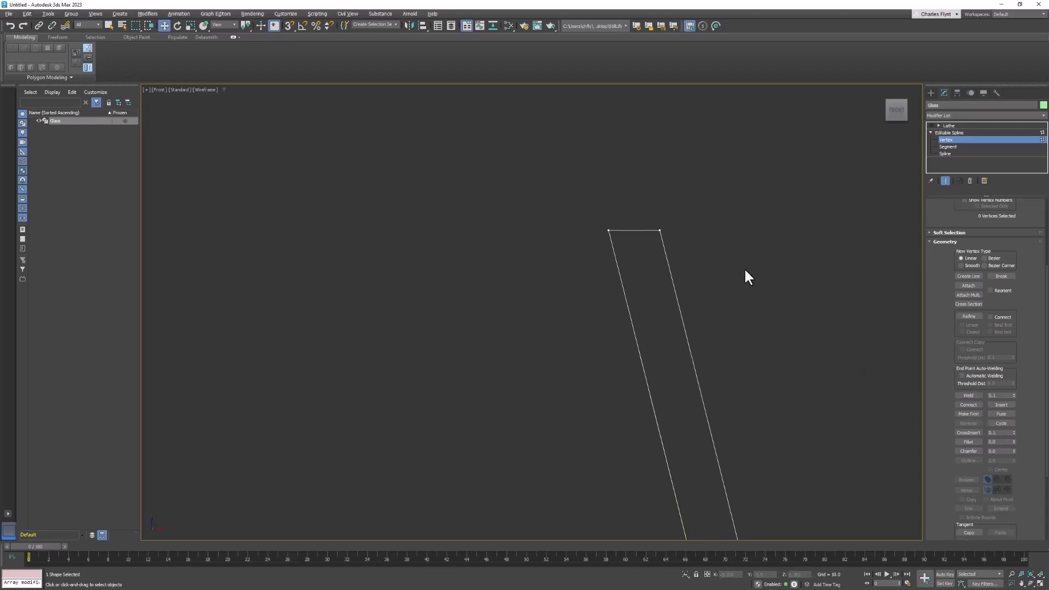
mouse_move(740, 258)
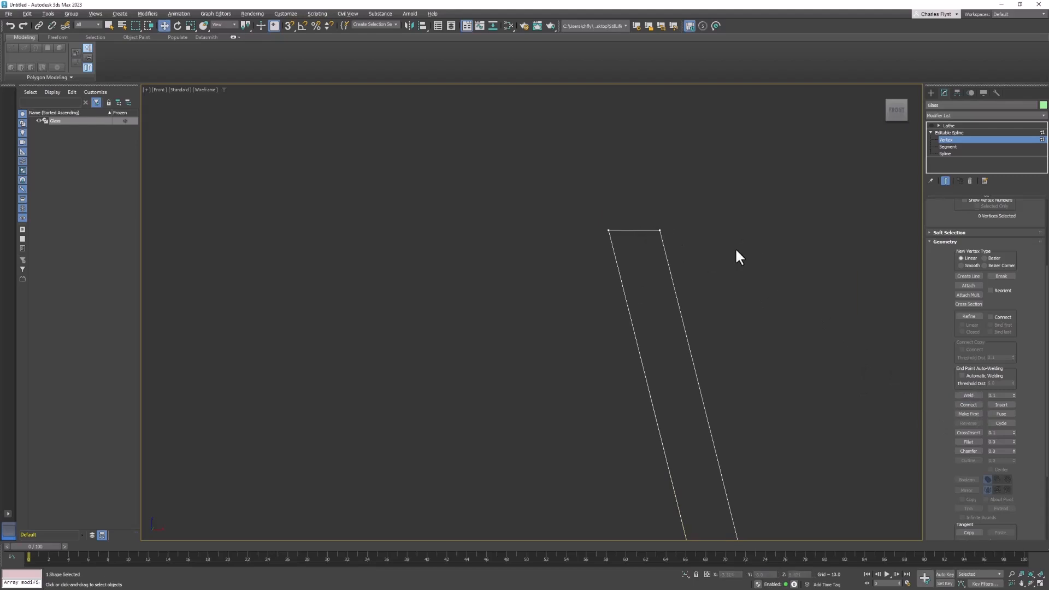
mouse_move(579, 214)
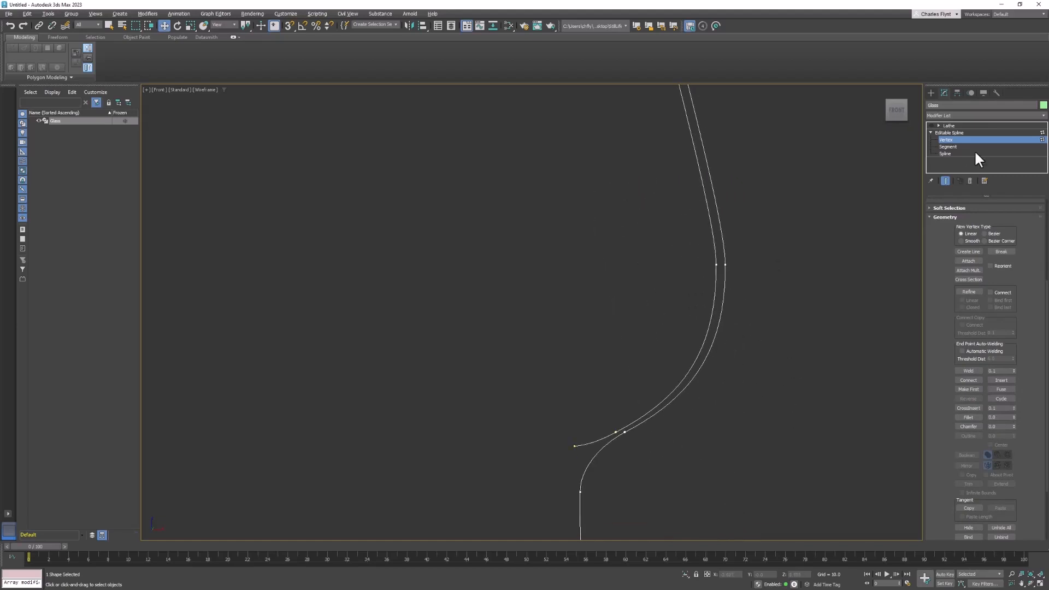
Step: Show the lathed end result over the profile and return to the Editable Spline level
left_click(931, 125)
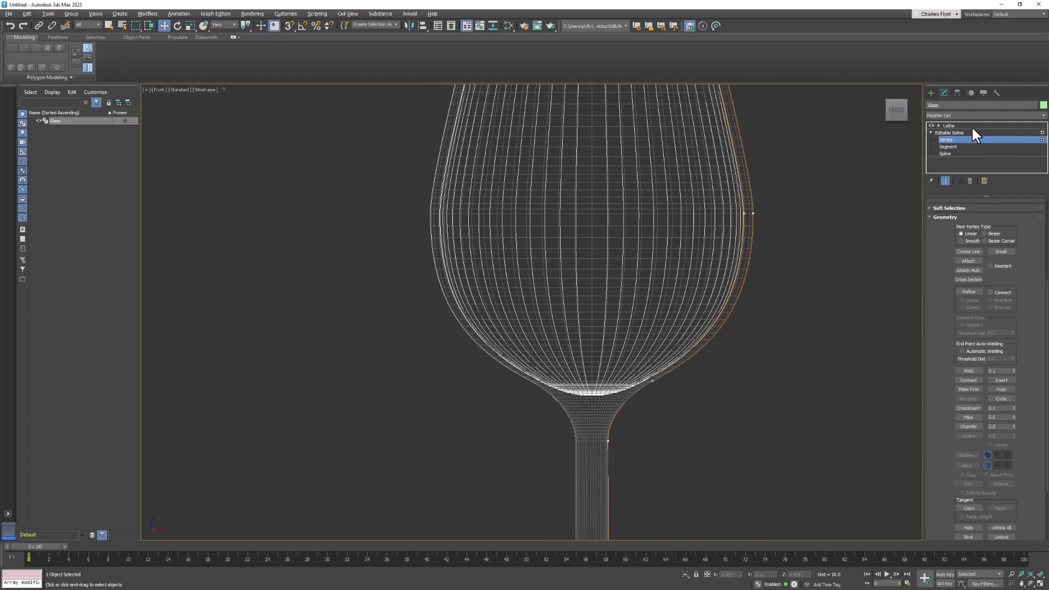
left_click(945, 154)
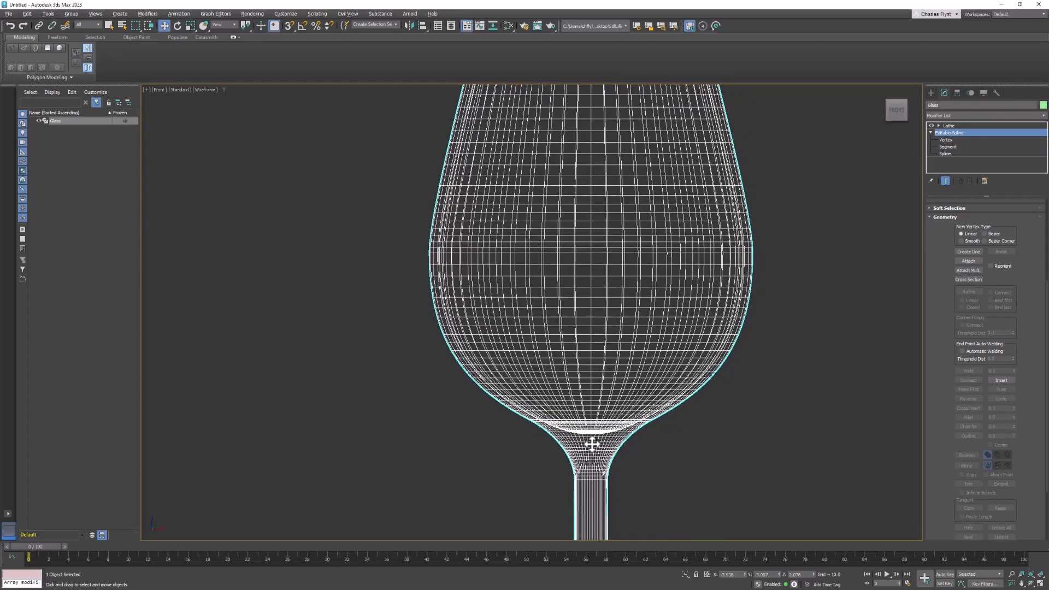
mouse_move(772, 189)
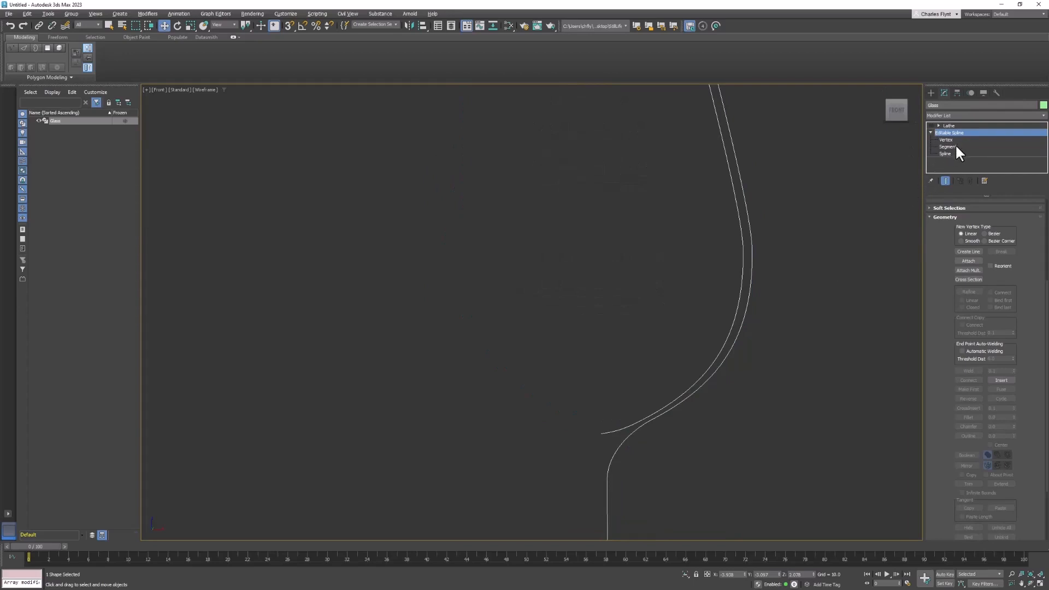
Step: Enter Segment sub-object mode on the glass profile spline
left_click(948, 146)
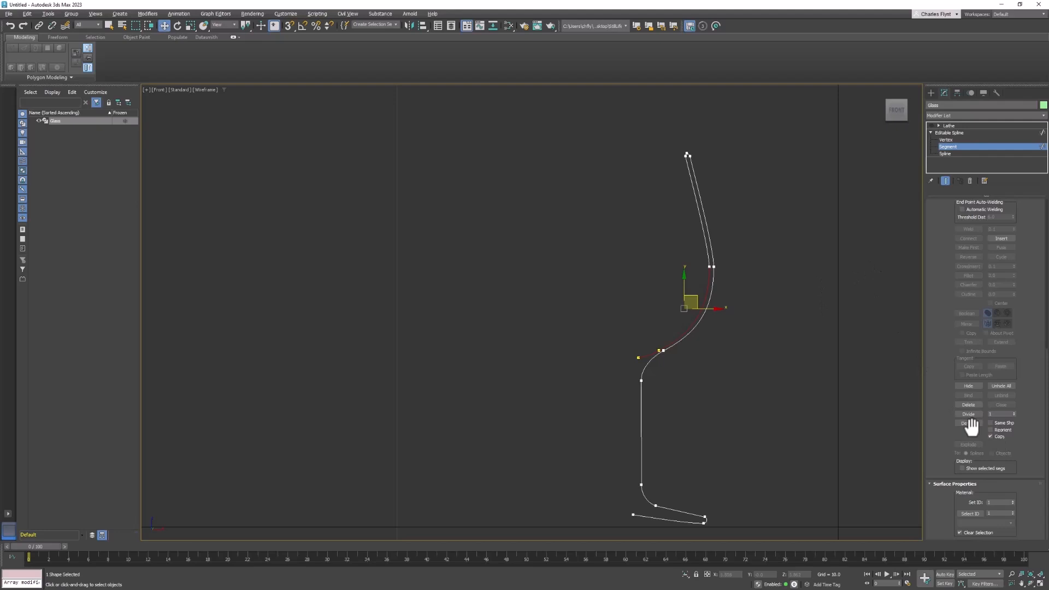
Step: Detach a copy of the bowl curve as a new shape named Wine and select it
left_click(968, 423)
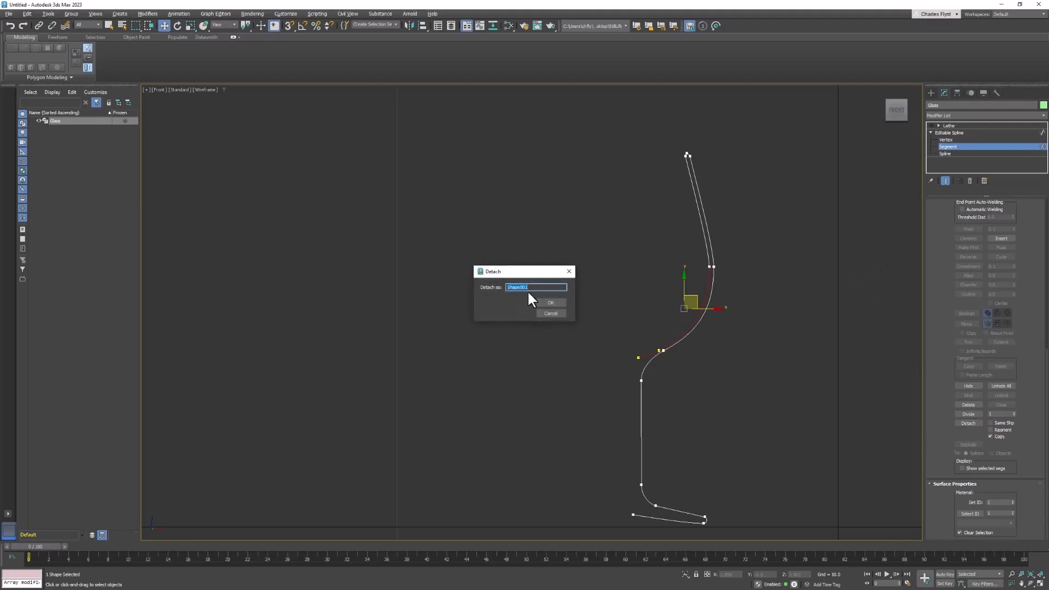
type("Wine")
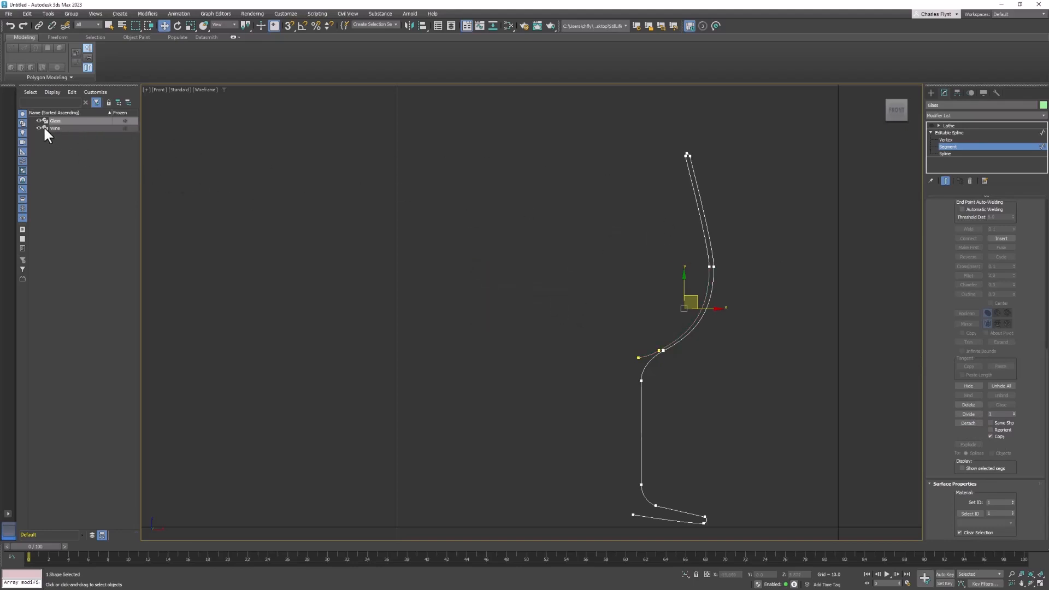
left_click(55, 127)
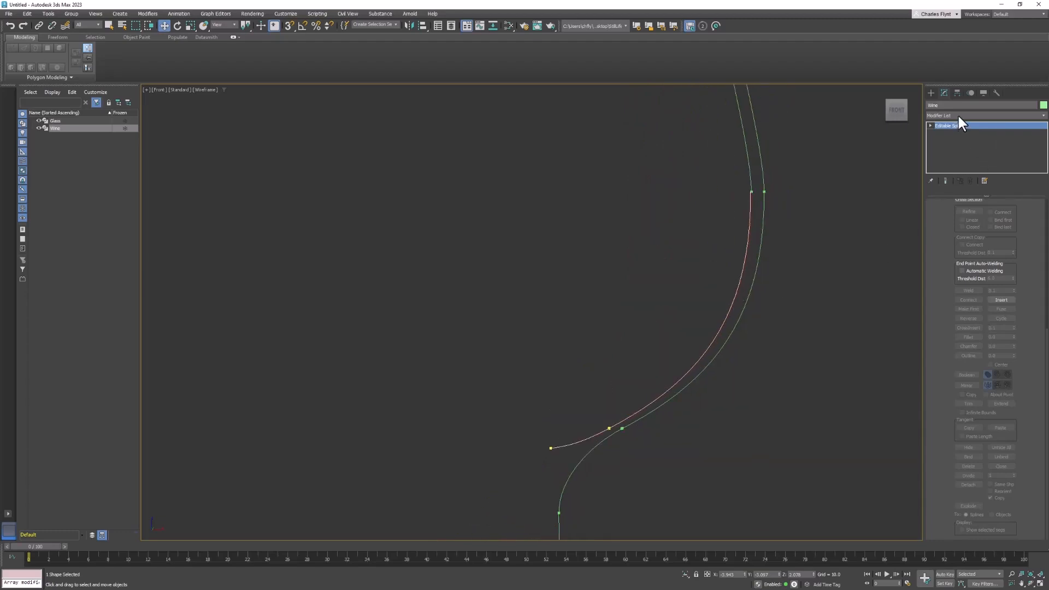
Step: Add a Lathe modifier to the Wine shape
left_click(983, 115)
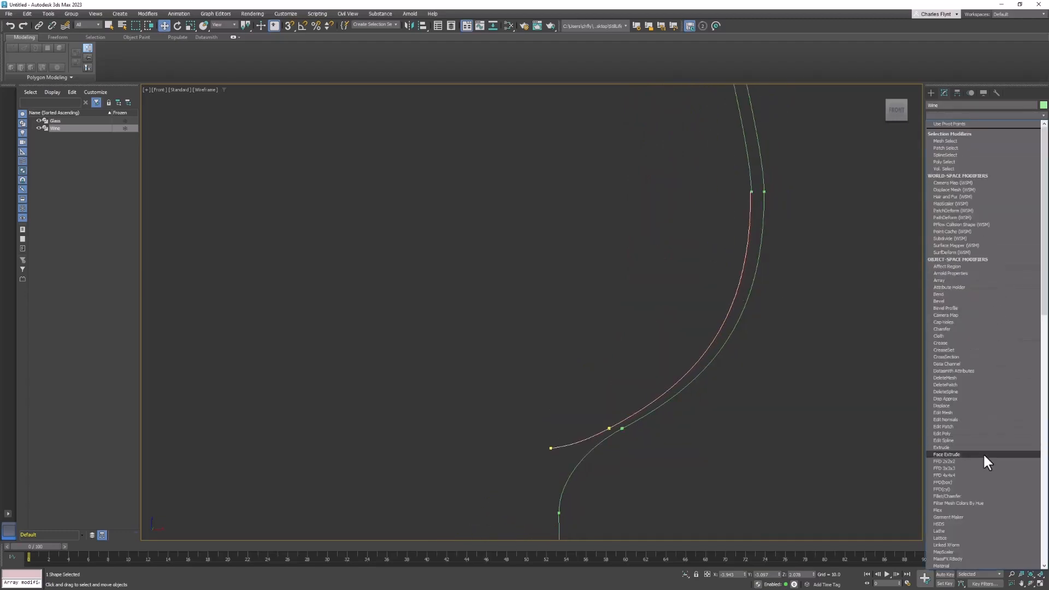
scroll("down", 3)
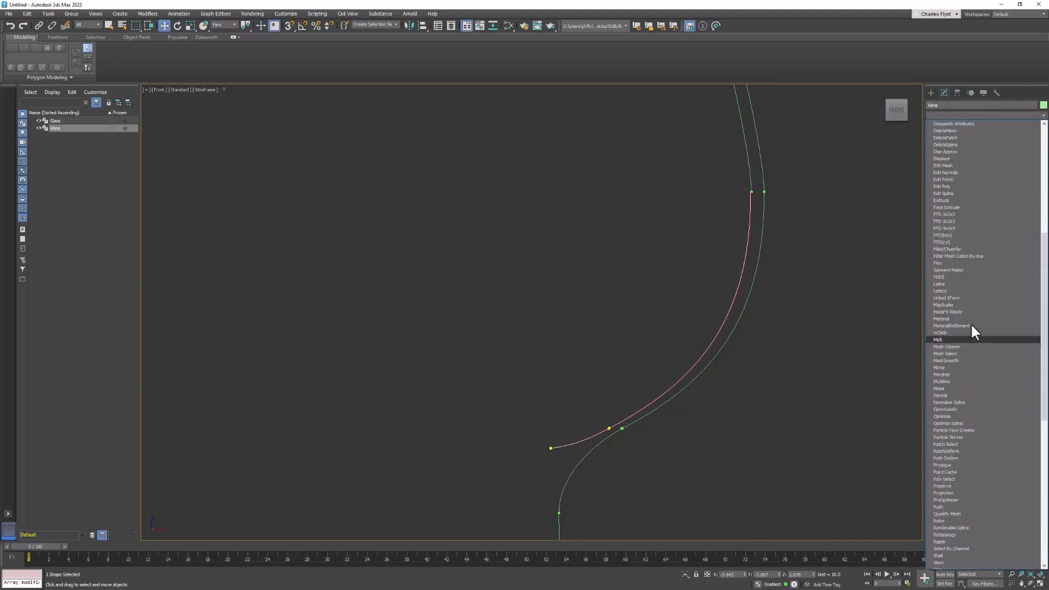
left_click(938, 284)
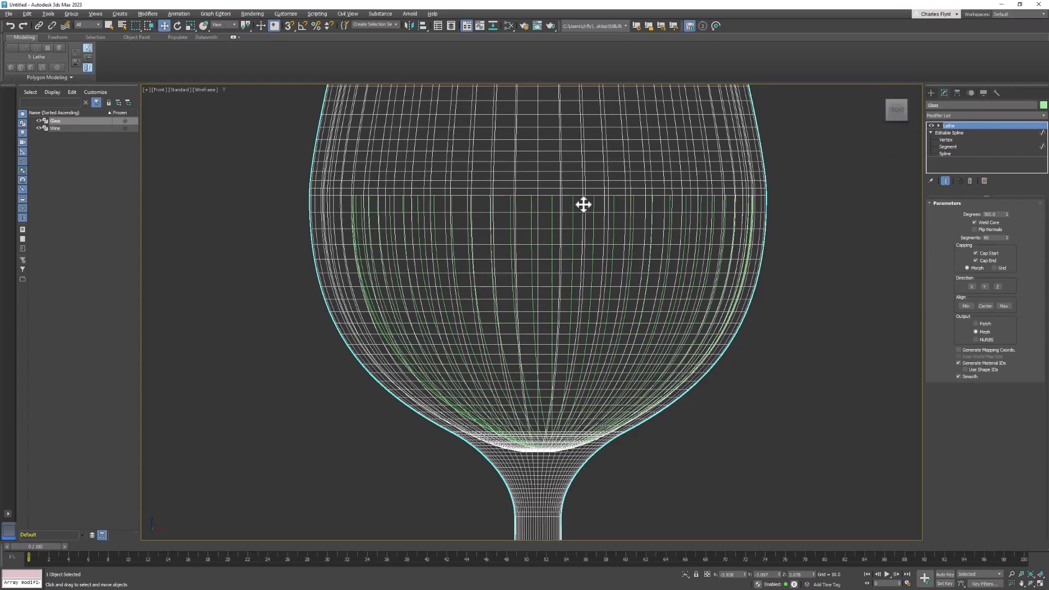
Step: Leave the Lathe axis sub-level and hide Glass so only the wine bowl shows
left_click_drag(583, 204, 466, 289)
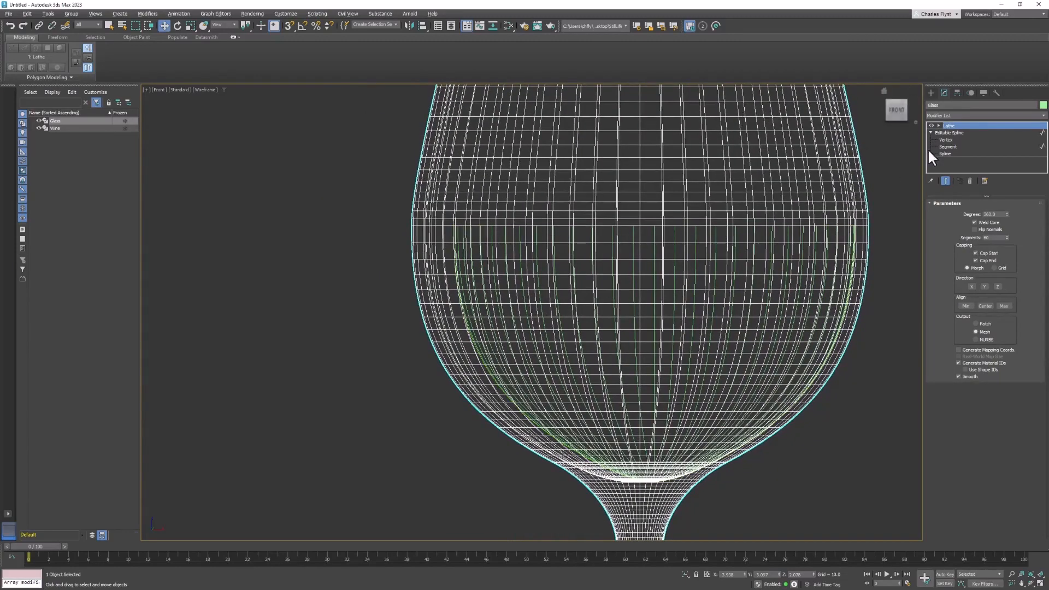
left_click(56, 129)
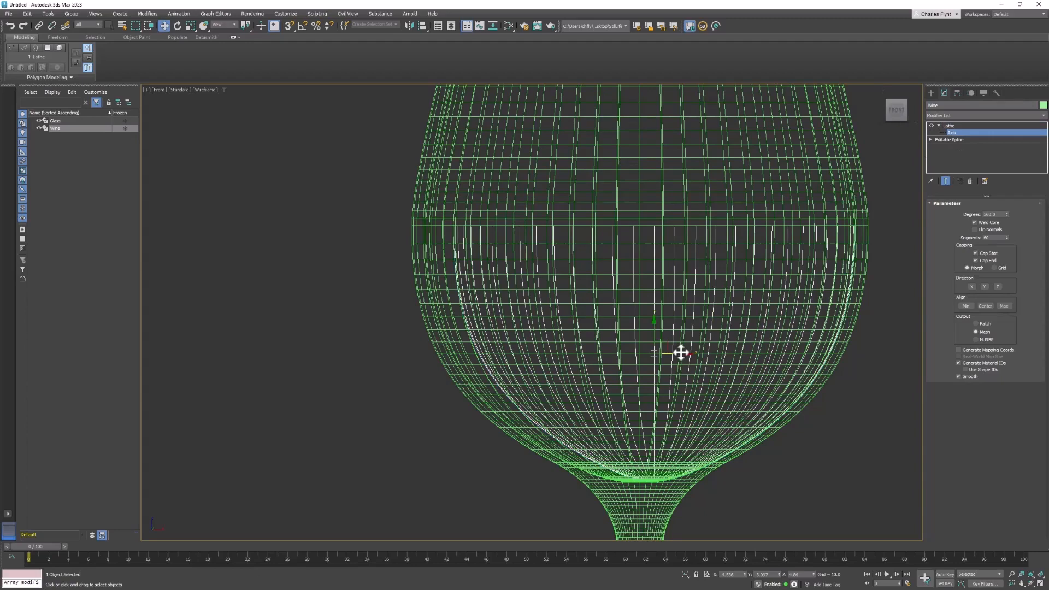
left_click_drag(680, 353, 667, 354)
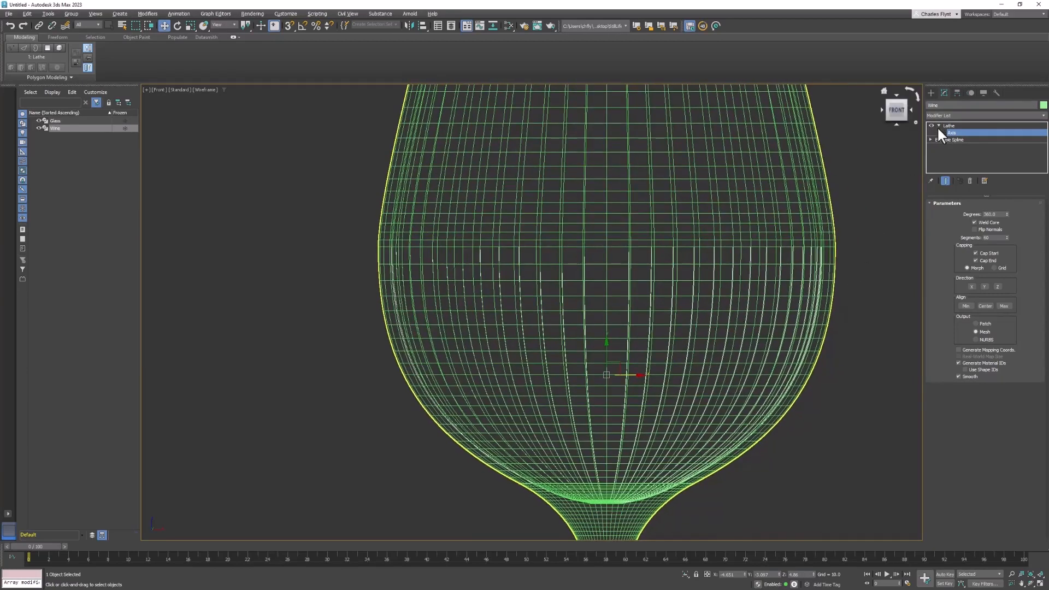
left_click(952, 132)
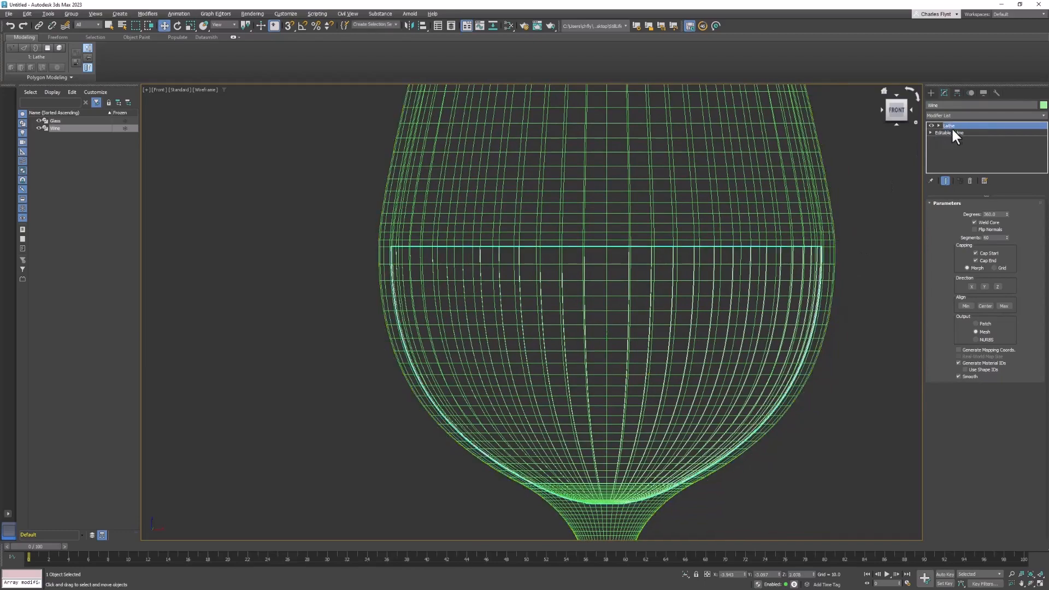
left_click(948, 132)
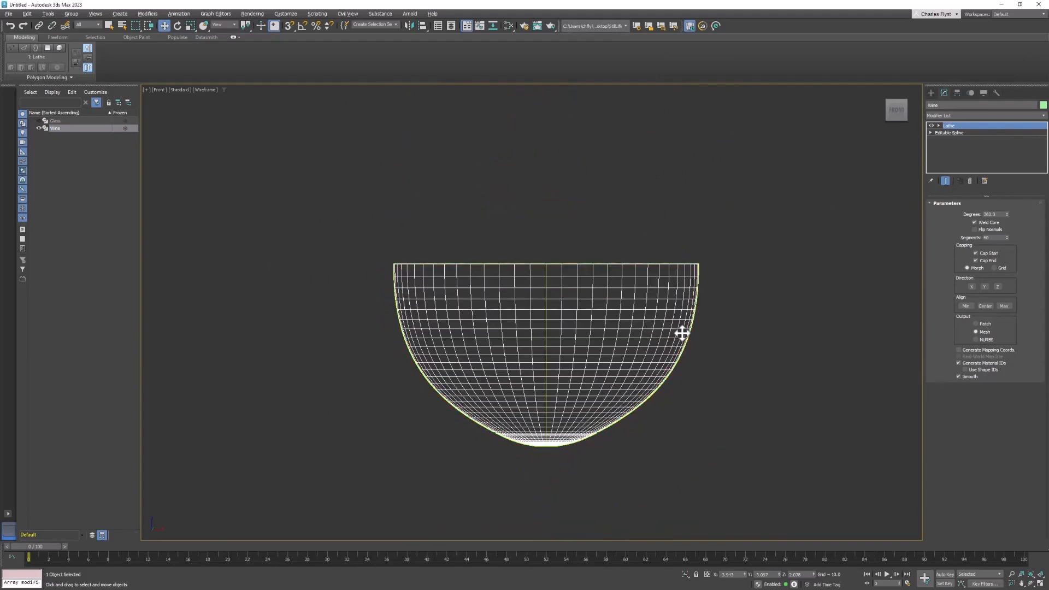
Step: Maximize the Perspective viewport and orbit to a side view of the wine bowl
key("alt+w")
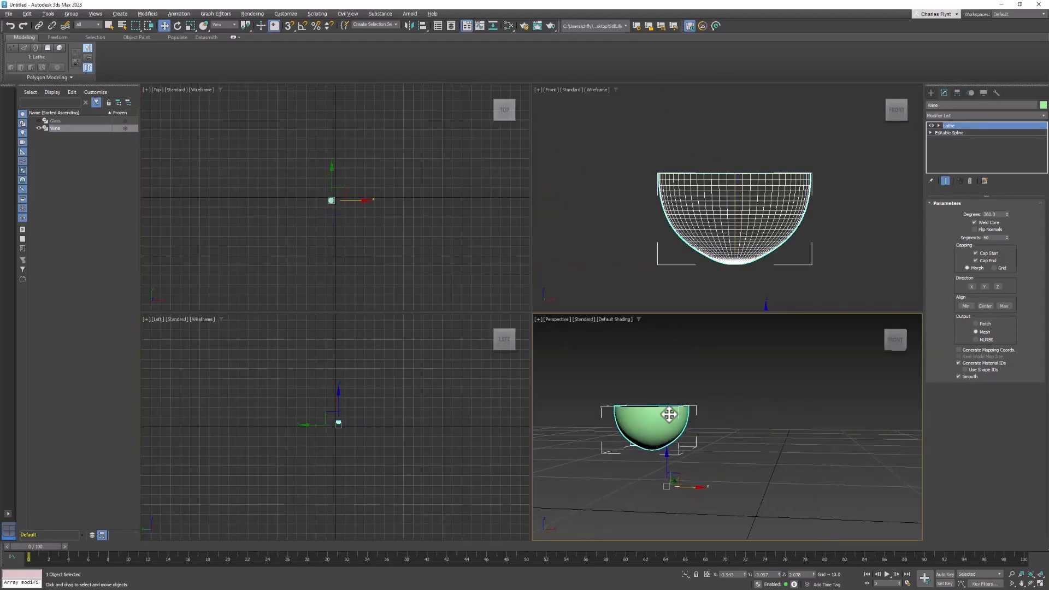
key("alt+w")
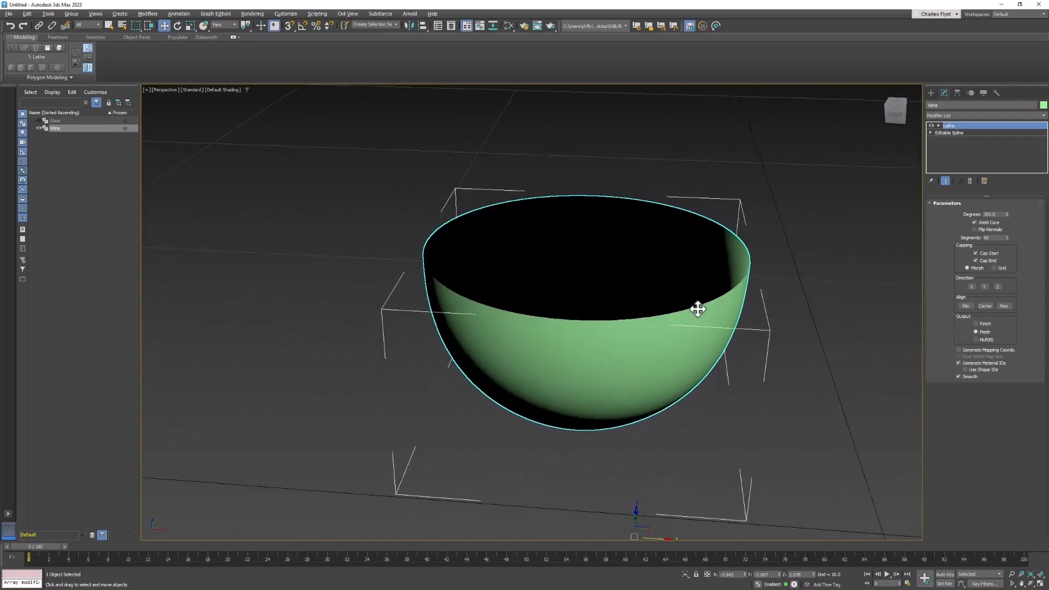
left_click_drag(698, 309, 706, 228)
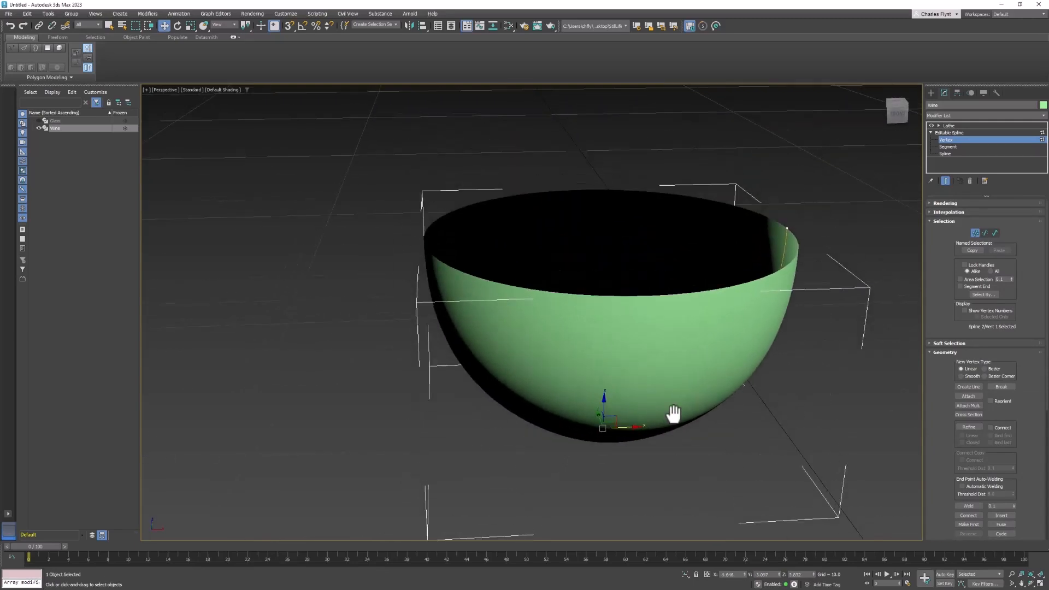
left_click_drag(671, 412, 698, 280)
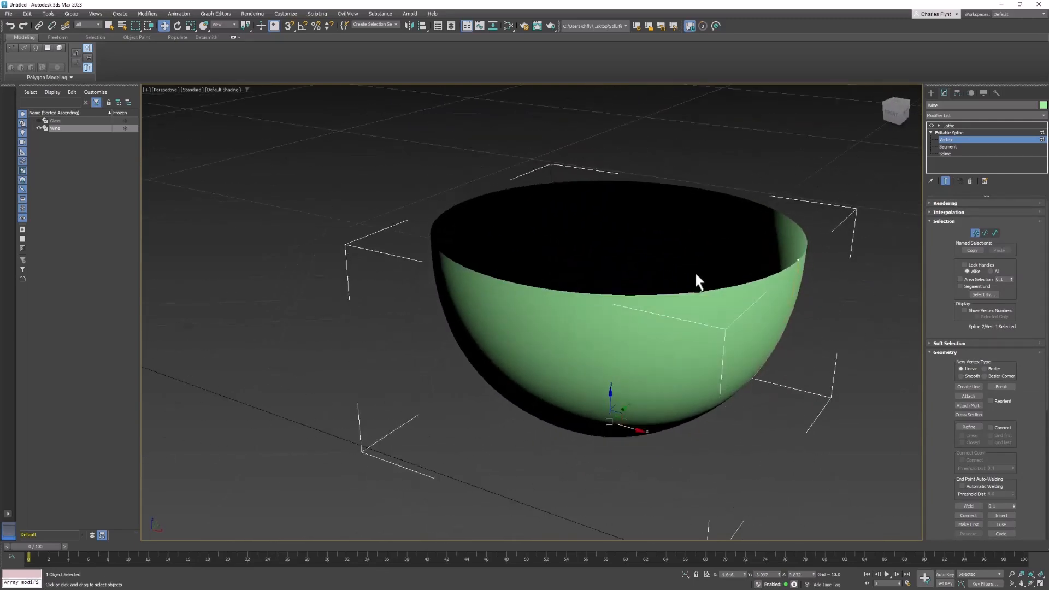
left_click_drag(696, 280, 715, 230)
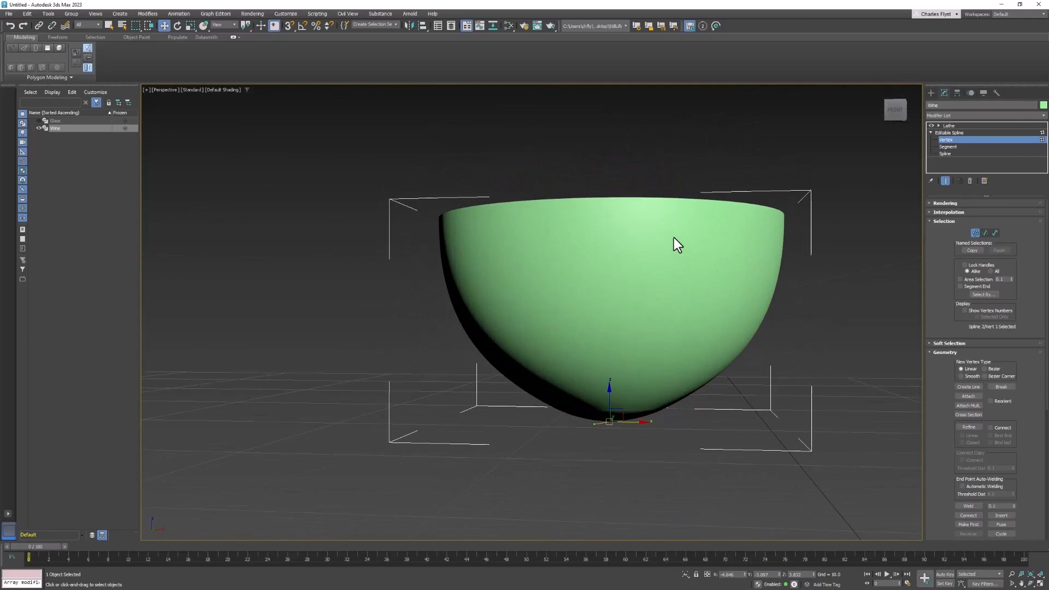
Step: Convert Wine to Editable Poly and select the open border around its rim
right_click(677, 244)
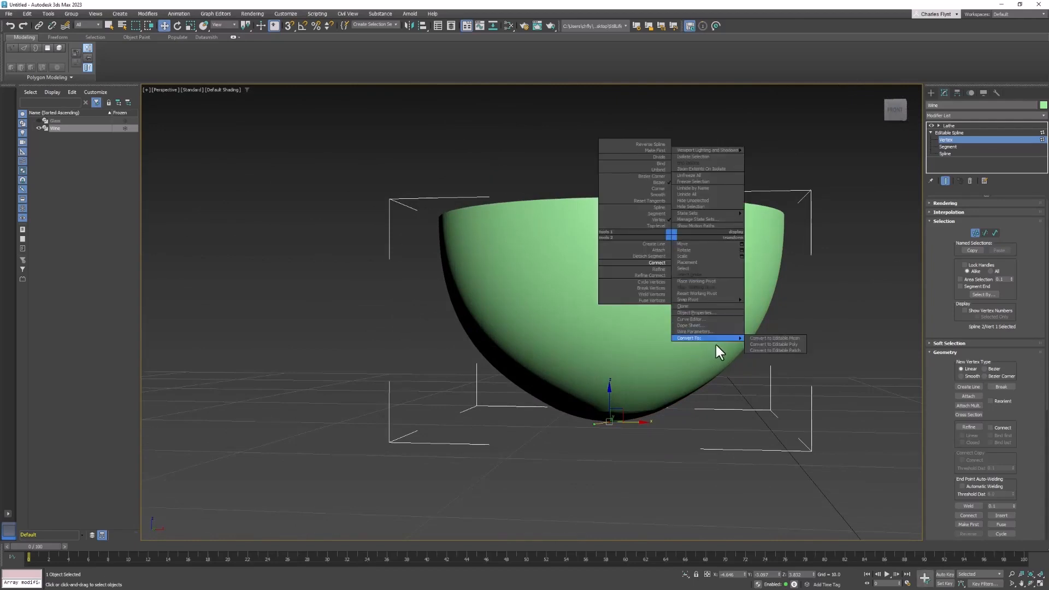
left_click(772, 344)
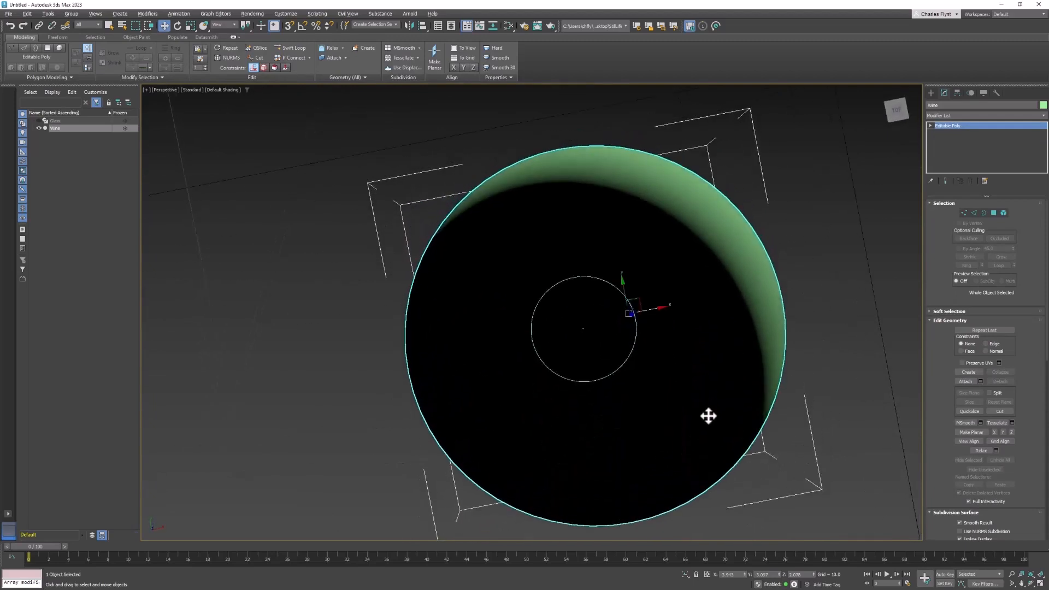
left_click_drag(708, 415, 693, 287)
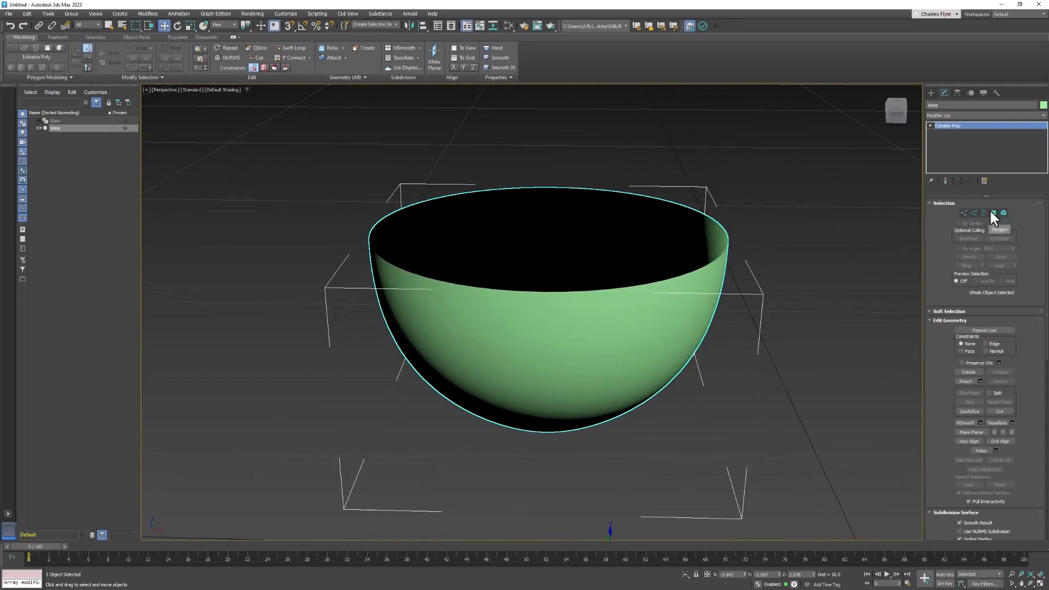
left_click(993, 213)
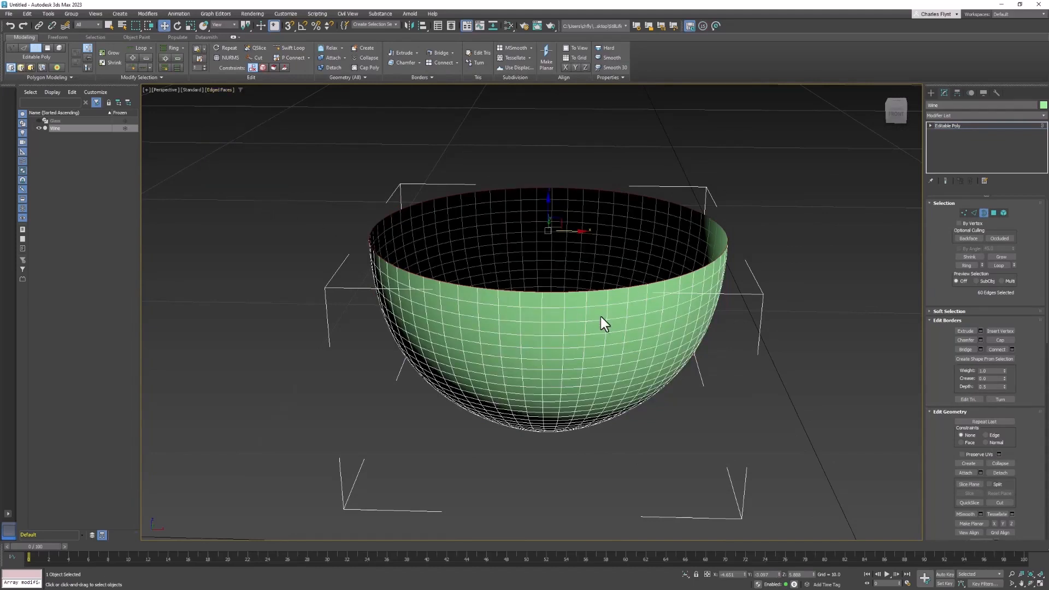
Step: Shift-scale the rim border inward into a top ring, then Collapse it to one central point
left_click_drag(605, 321, 588, 258)
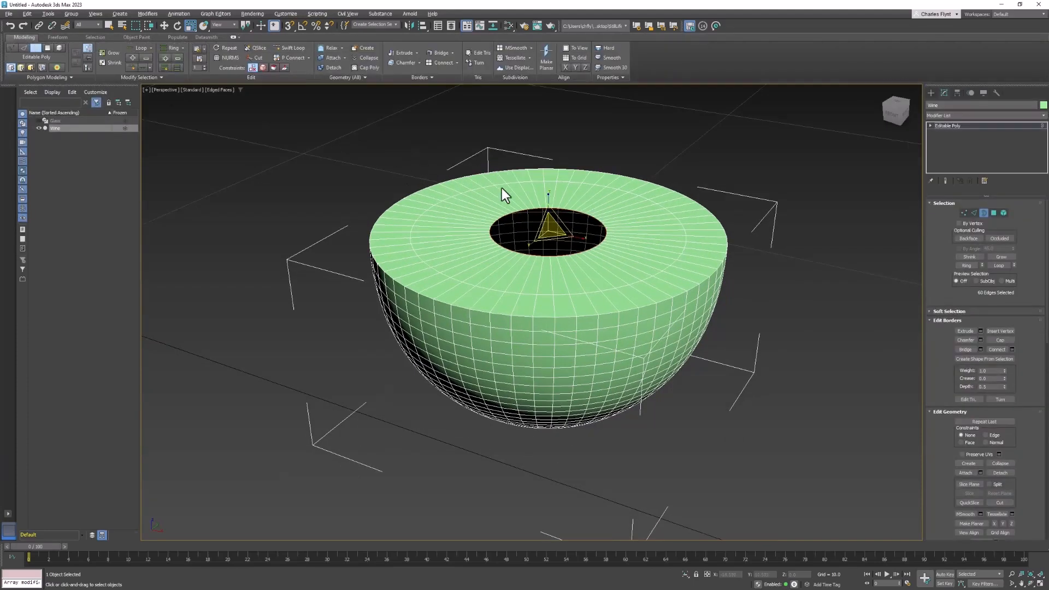
mouse_move(383, 141)
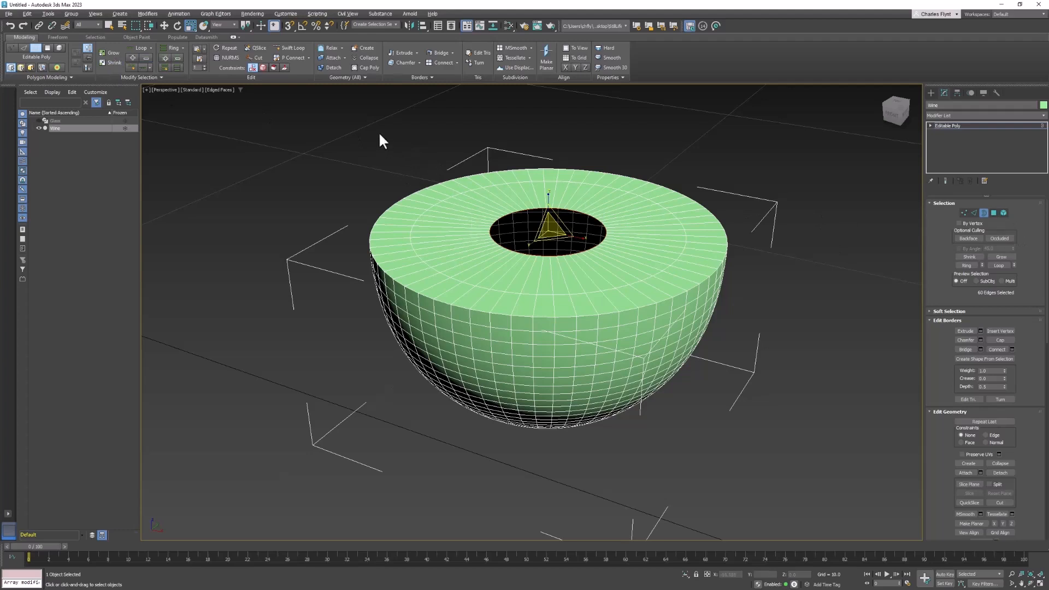
mouse_move(367, 58)
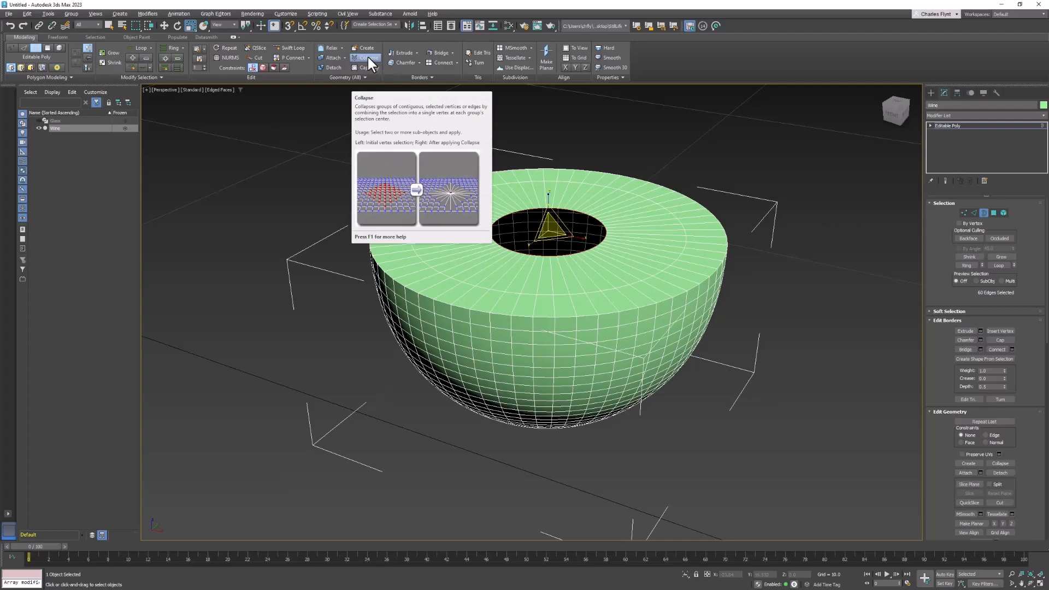
left_click(367, 58)
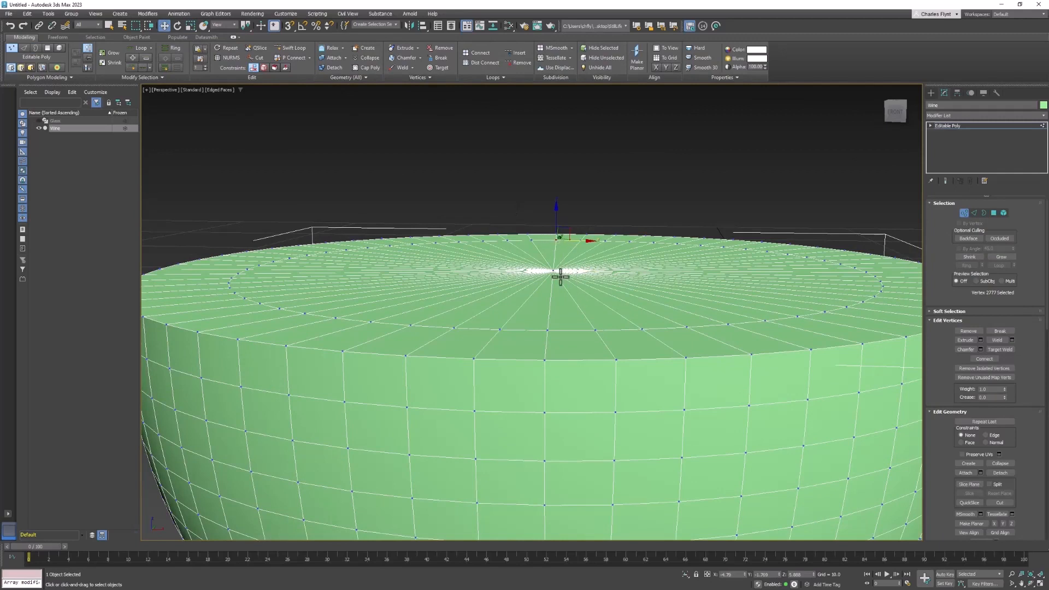
Step: Marquee-select and weld the cap vertices, then go to Edge level on the wine mesh
left_click_drag(560, 274, 553, 258)
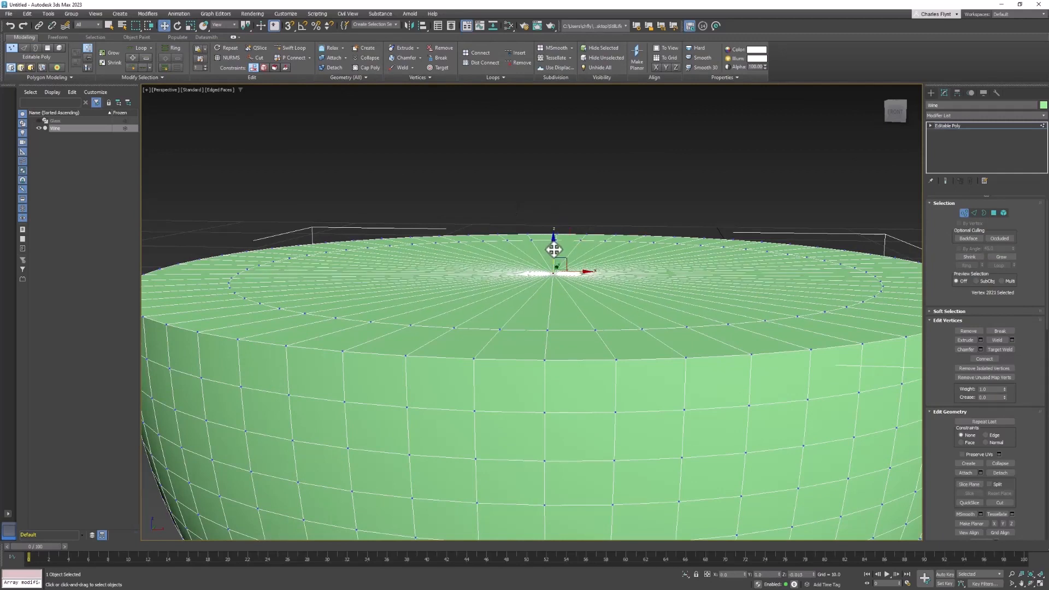
left_click_drag(554, 240, 558, 271)
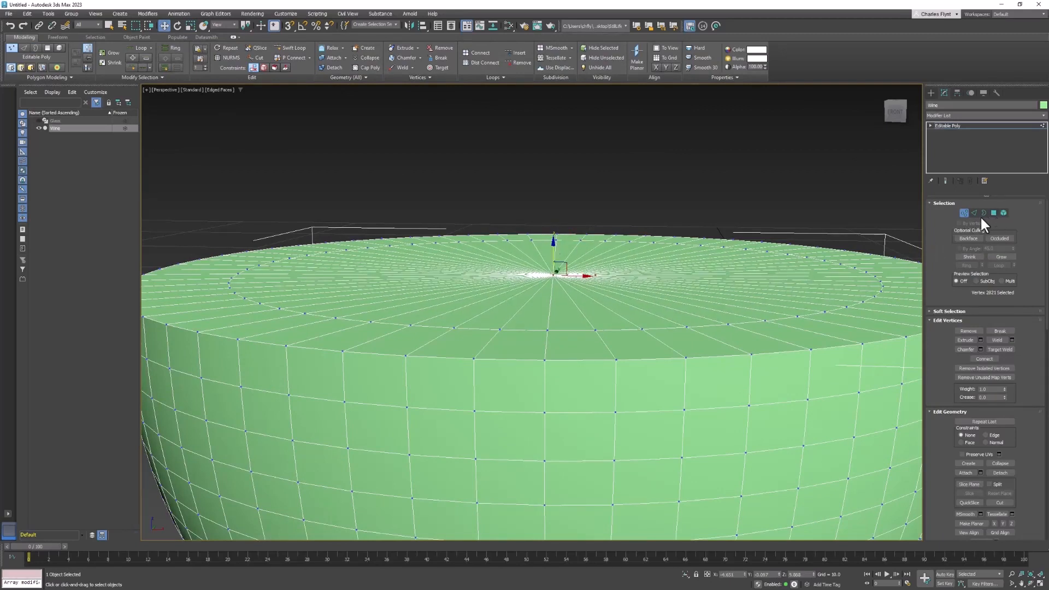
left_click(973, 213)
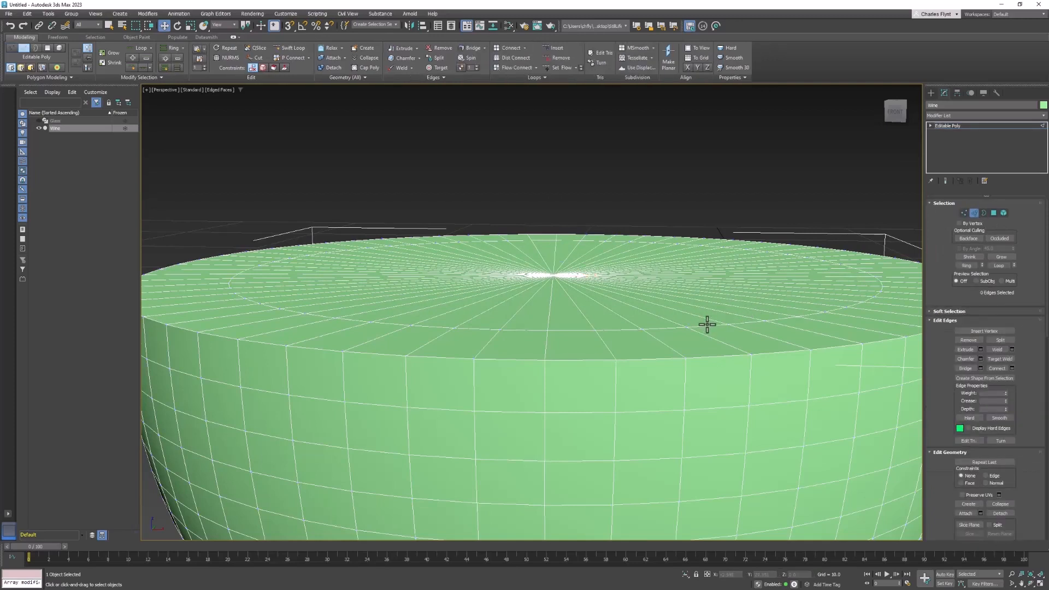
left_click(555, 271)
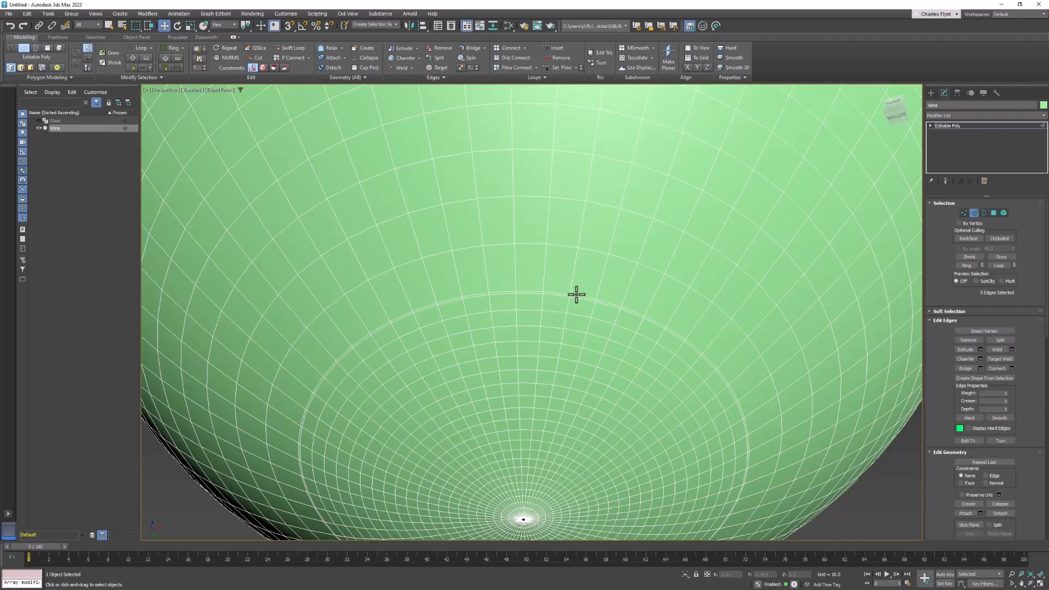
Step: Remove a concentric edge ring and its vertices from the cap, returning to object level
left_click(576, 294)
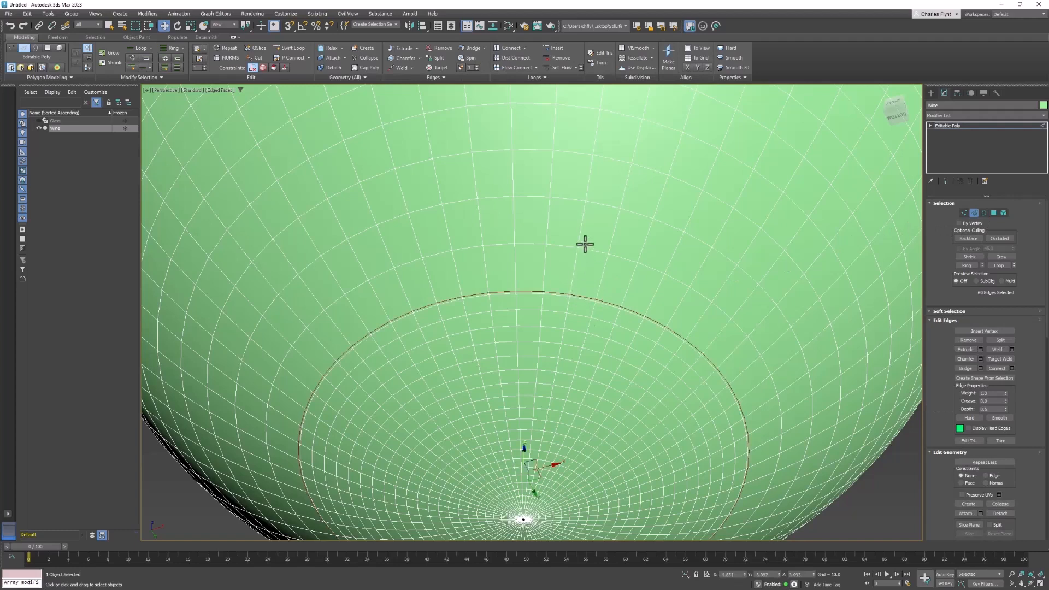
mouse_move(578, 297)
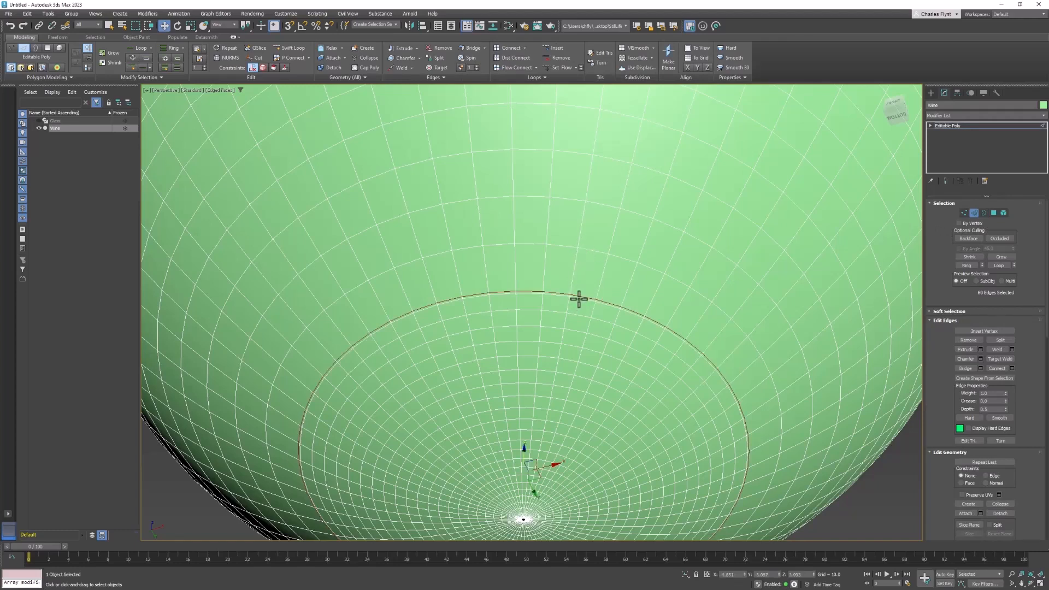
right_click(577, 297)
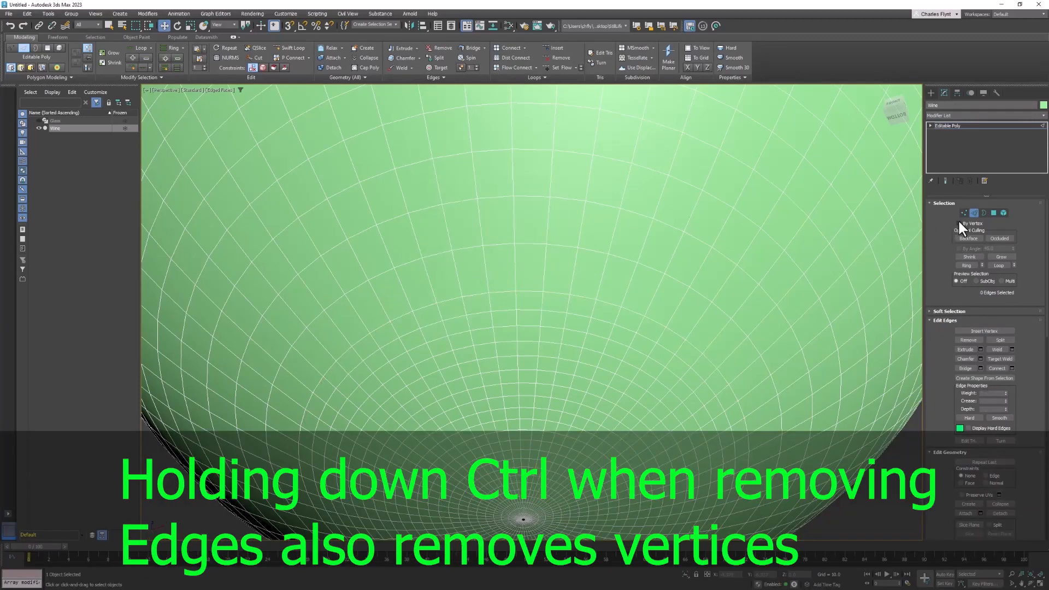
left_click(984, 213)
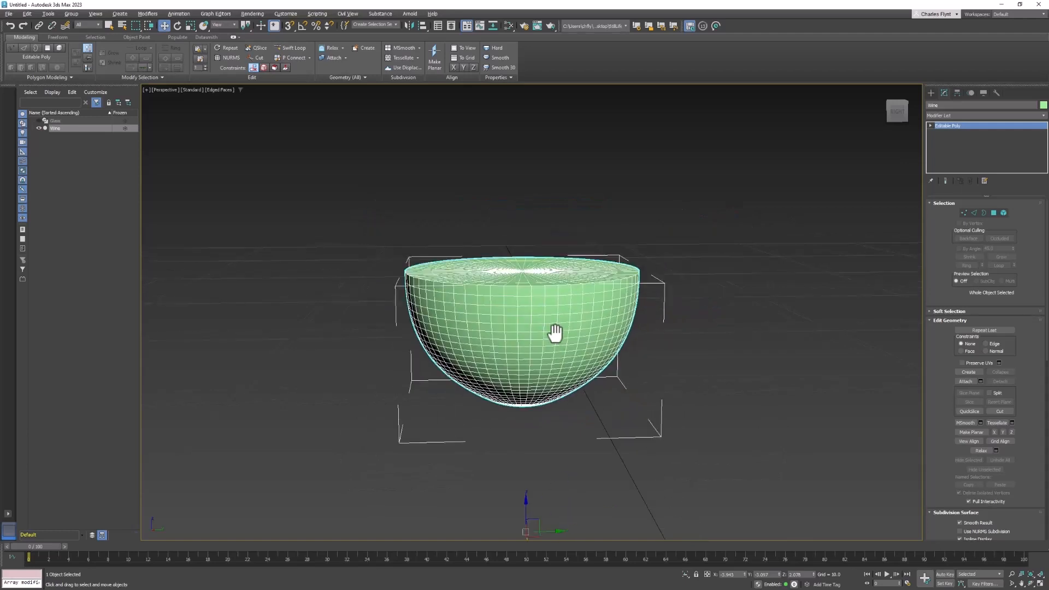
Step: Orbit the Perspective view to inspect the capped wine object as a whole
left_click_drag(555, 331, 555, 300)
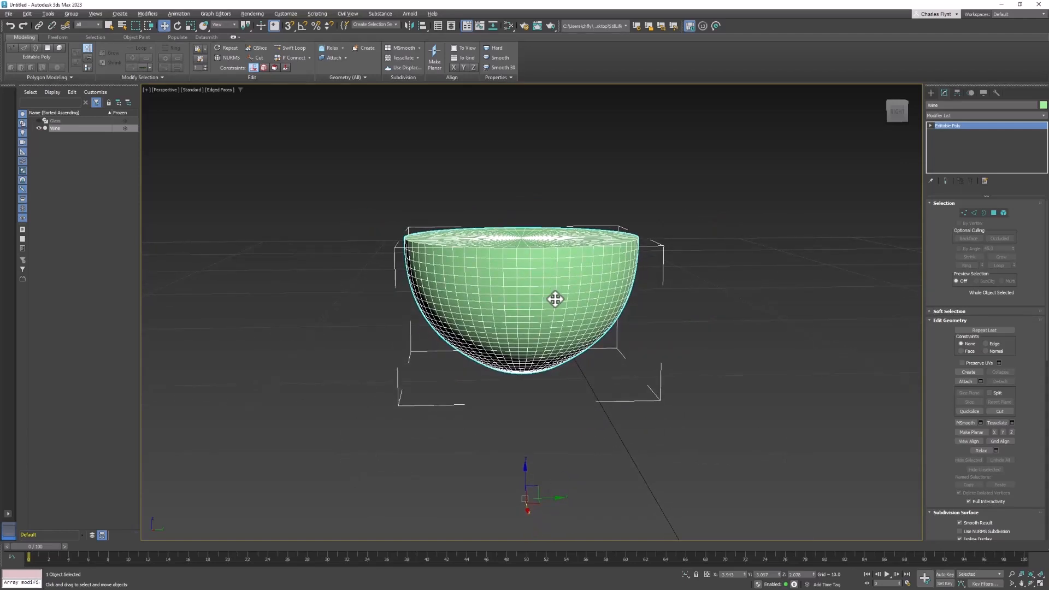